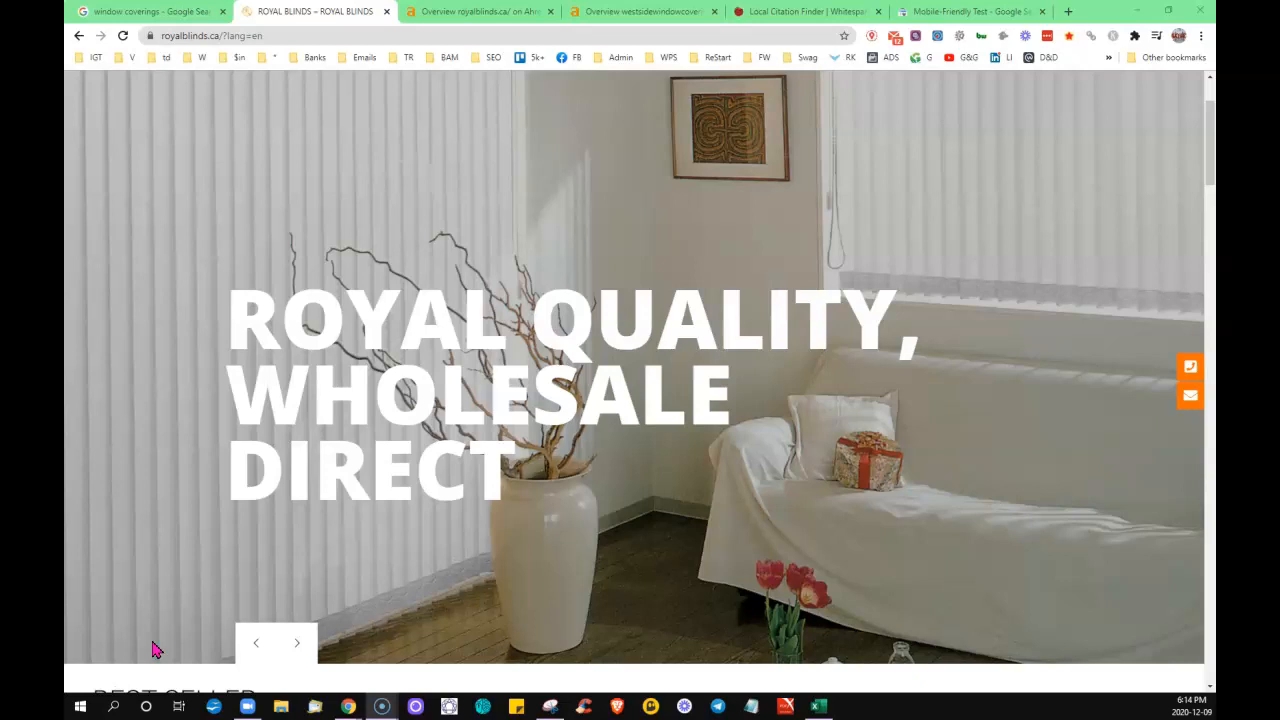
- Scroll down through the Royal Blinds homepage sections and featured product categories
scroll("down", 3)
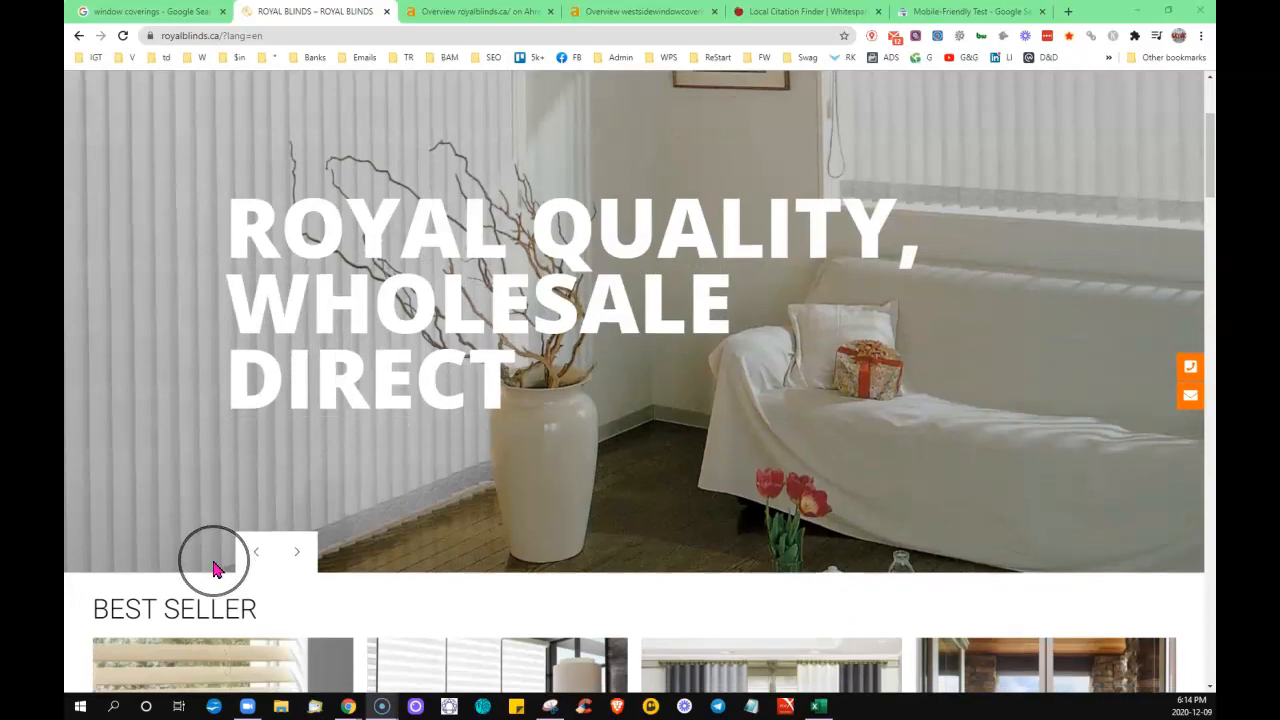
scroll("down", 3)
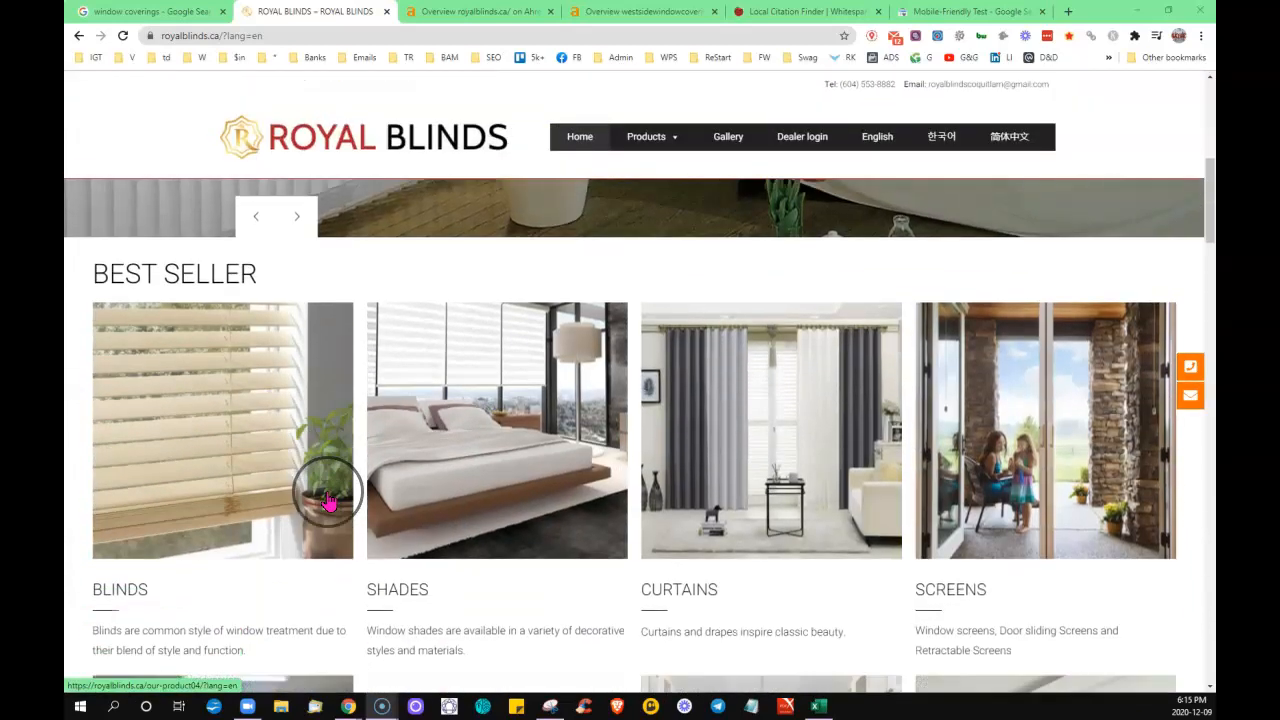
scroll("down", 3)
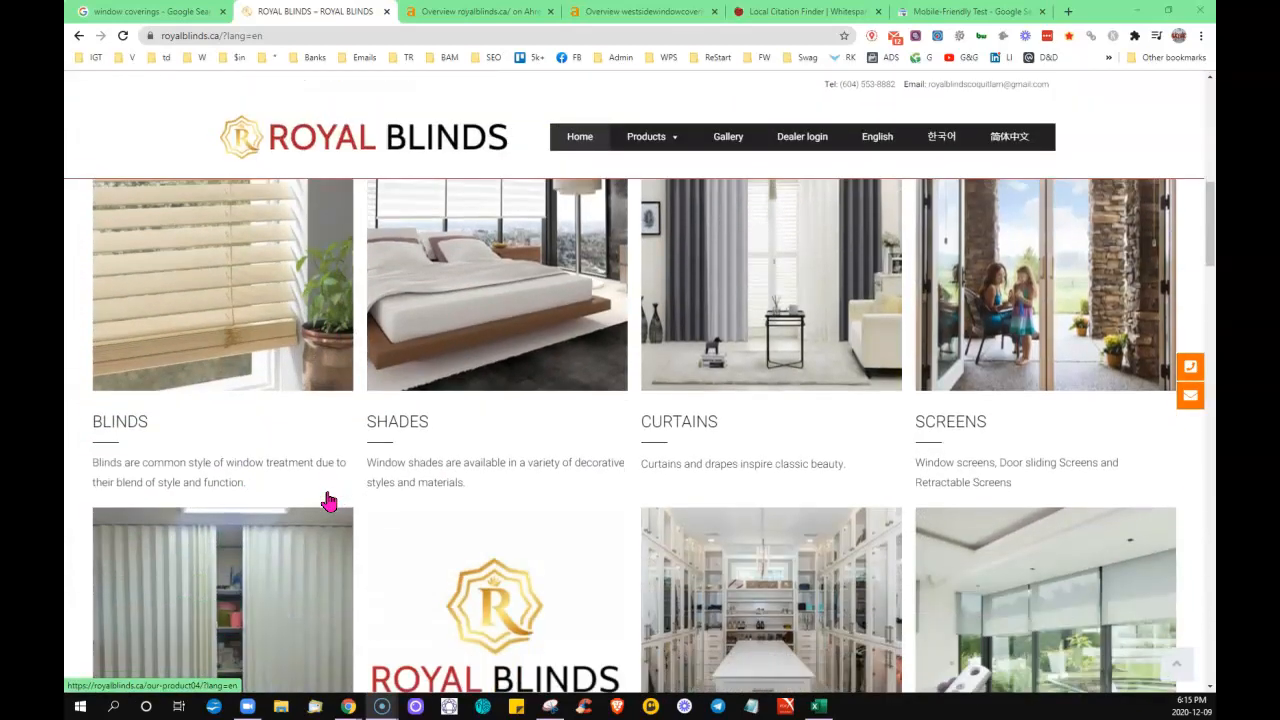
scroll("down", 3)
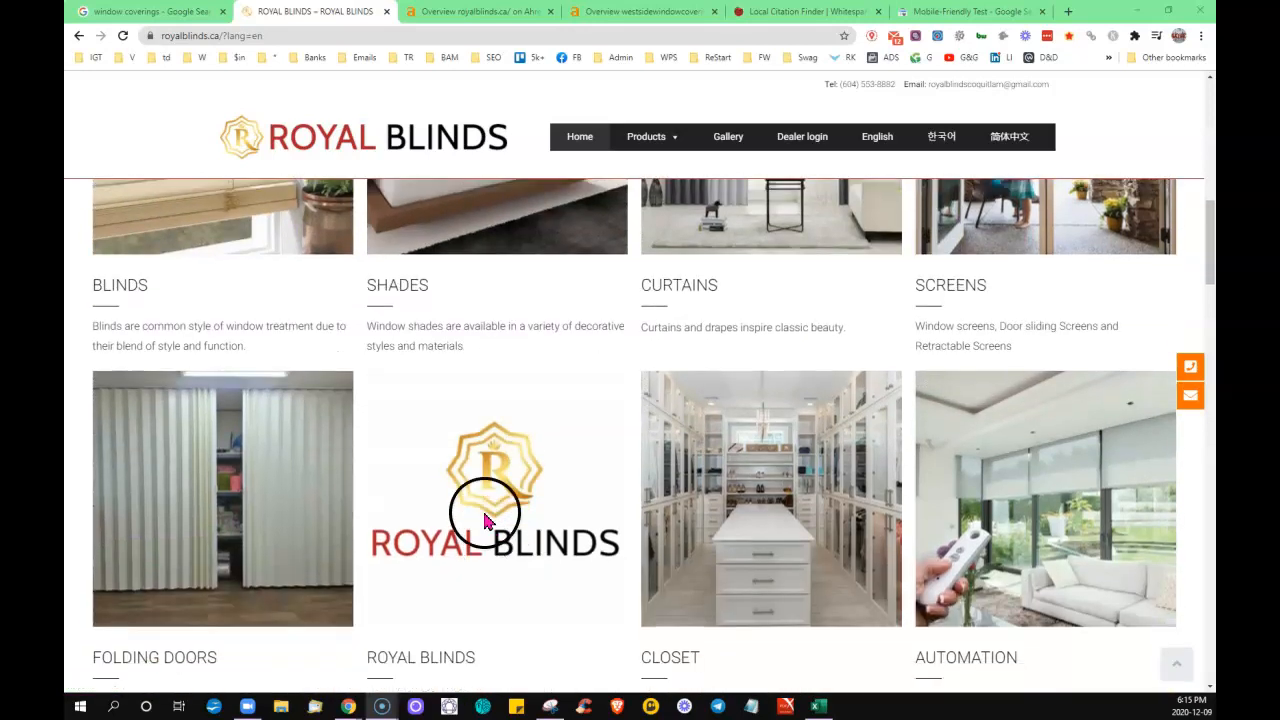
scroll("down", 3)
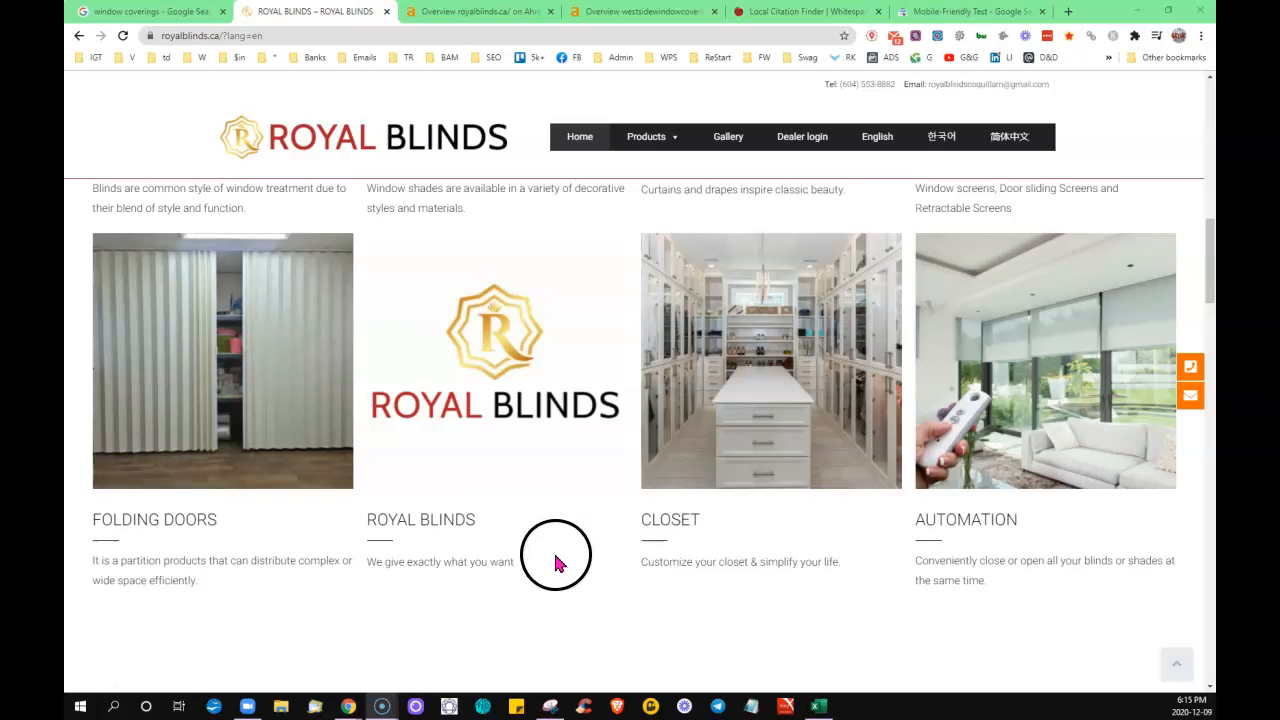
scroll("down", 3)
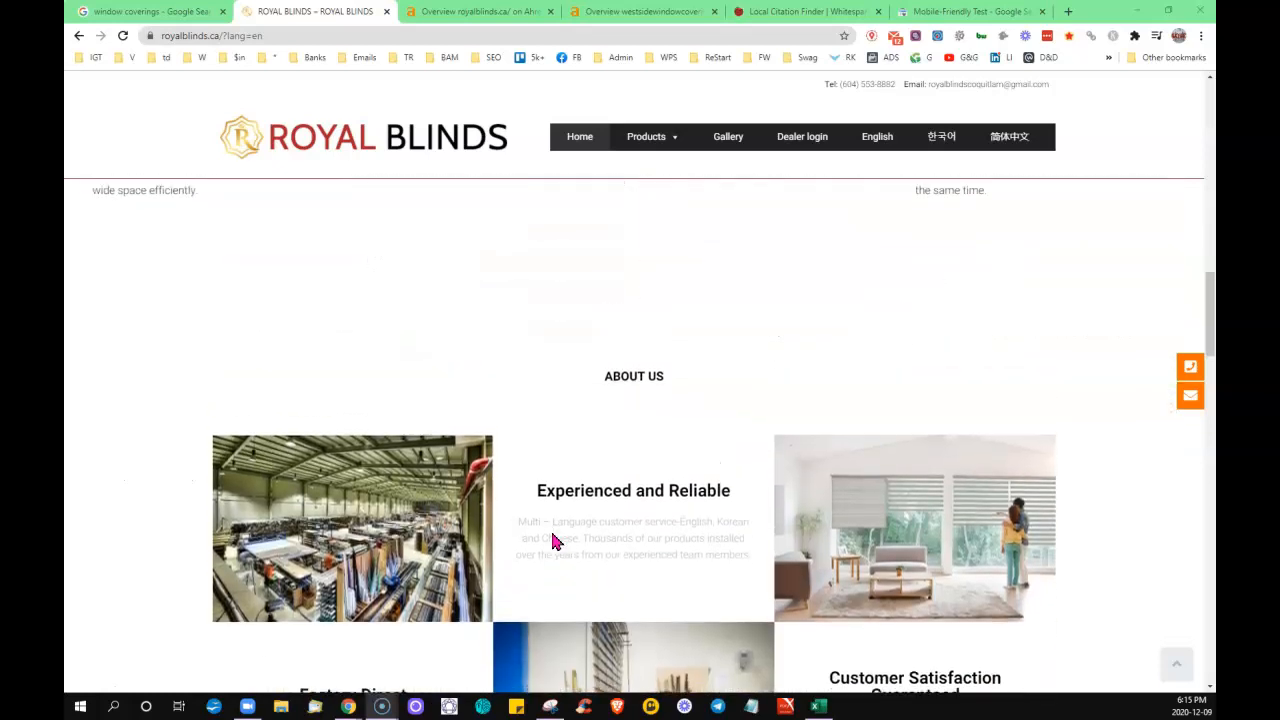
scroll("down", 3)
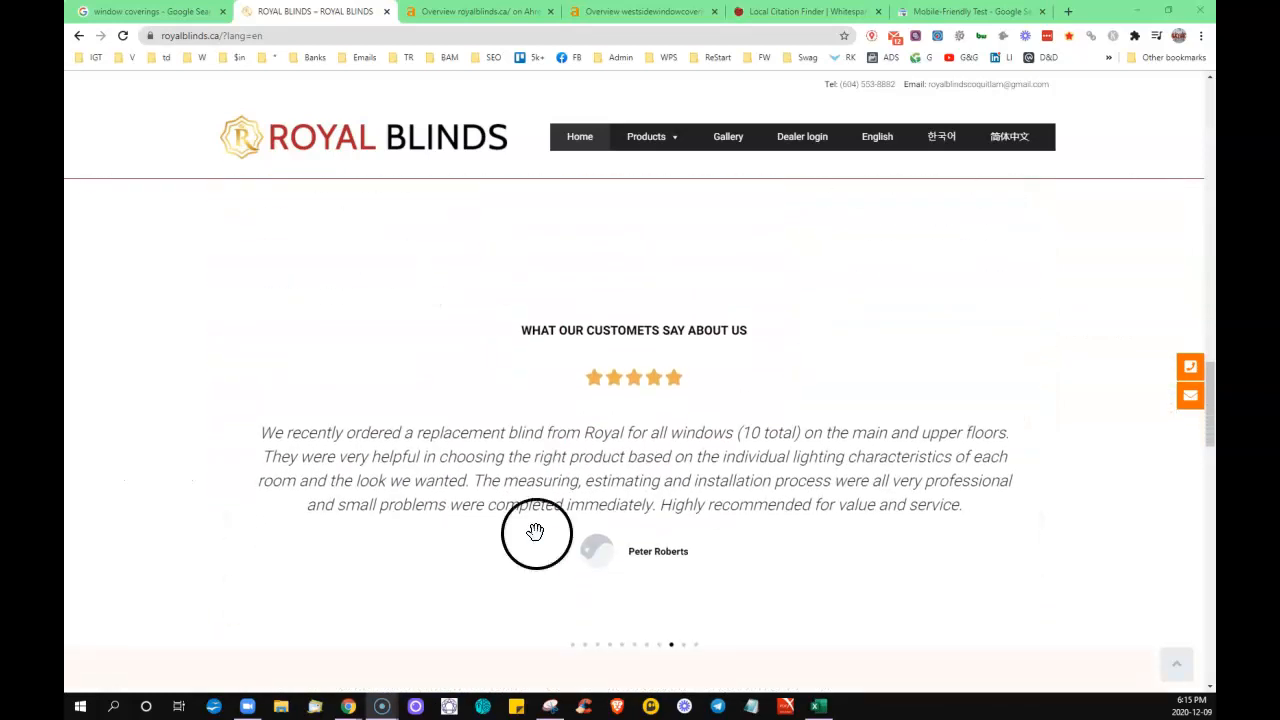
scroll("down", 3)
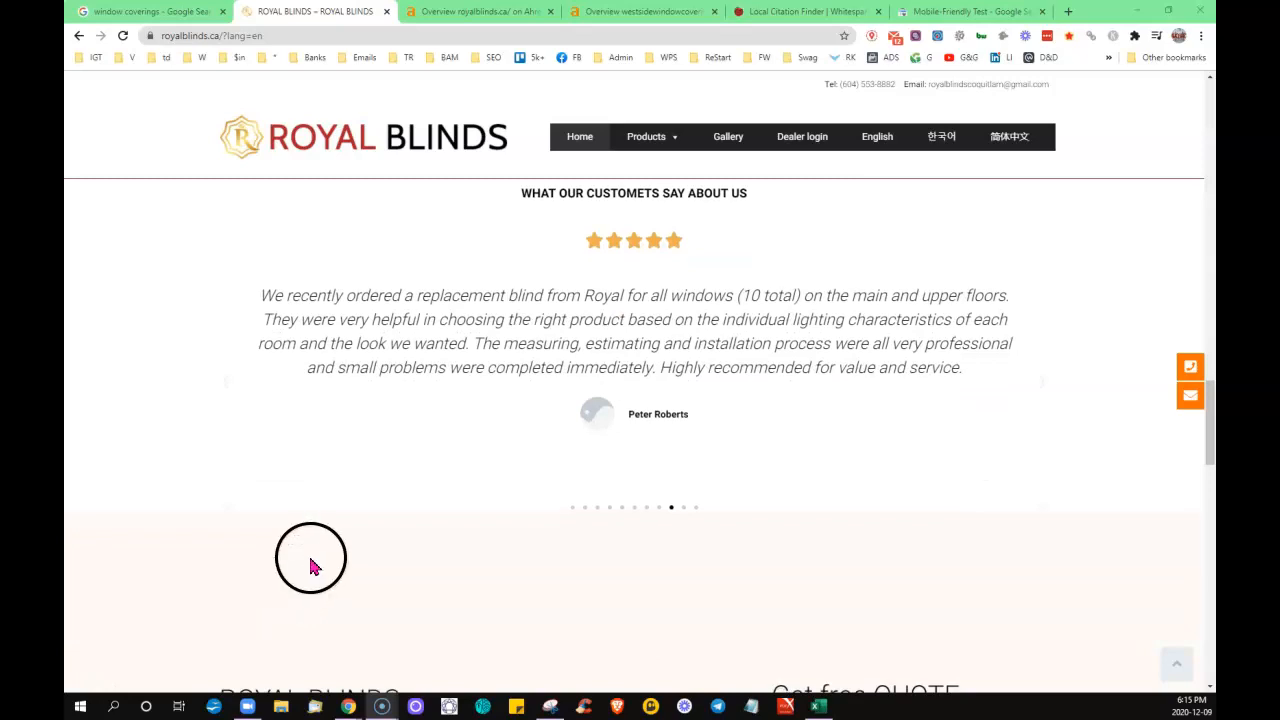
scroll("down", 3)
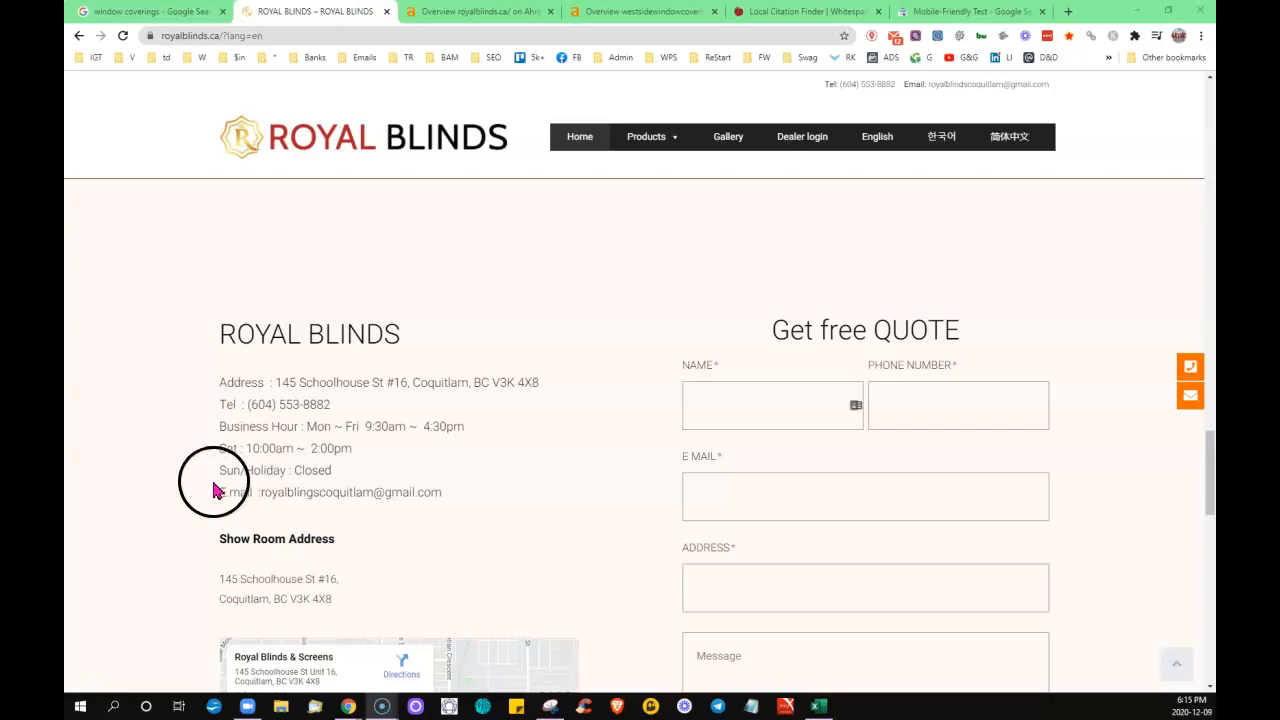
- Revisit the folding doors, closet and automation categories, briefly checking the window coverings search results
scroll("up", 3)
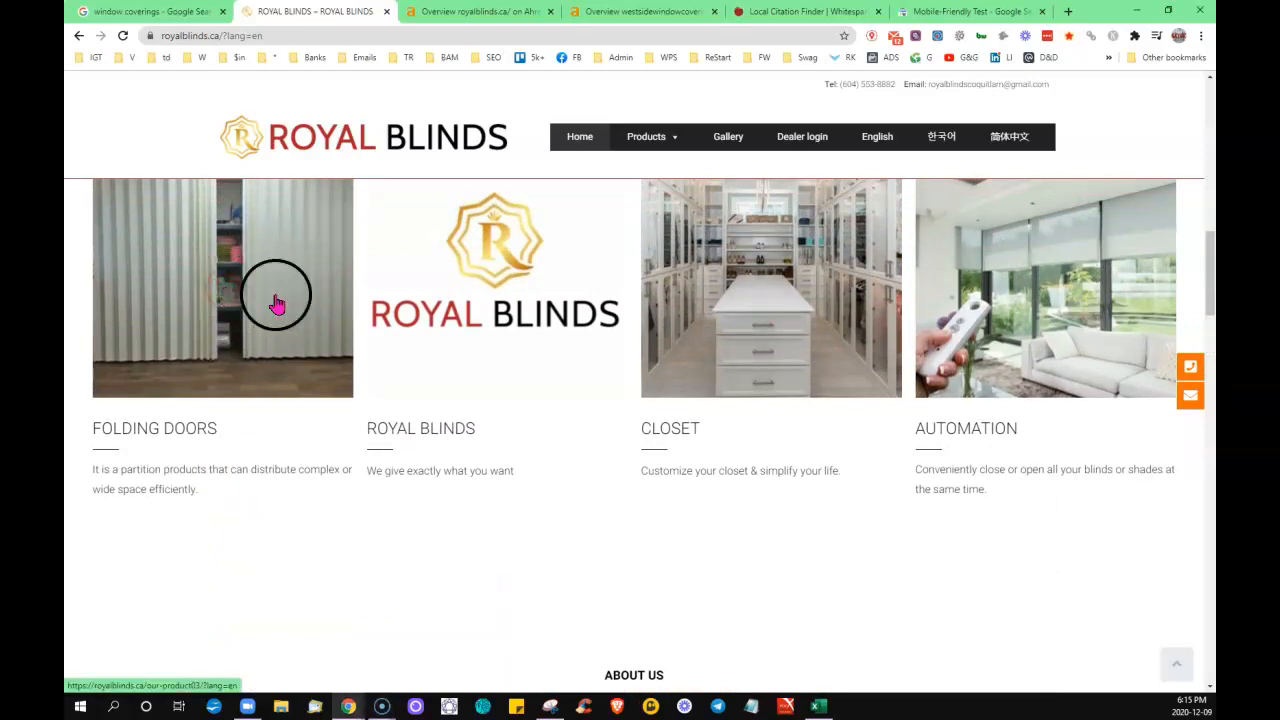
scroll("up", 3)
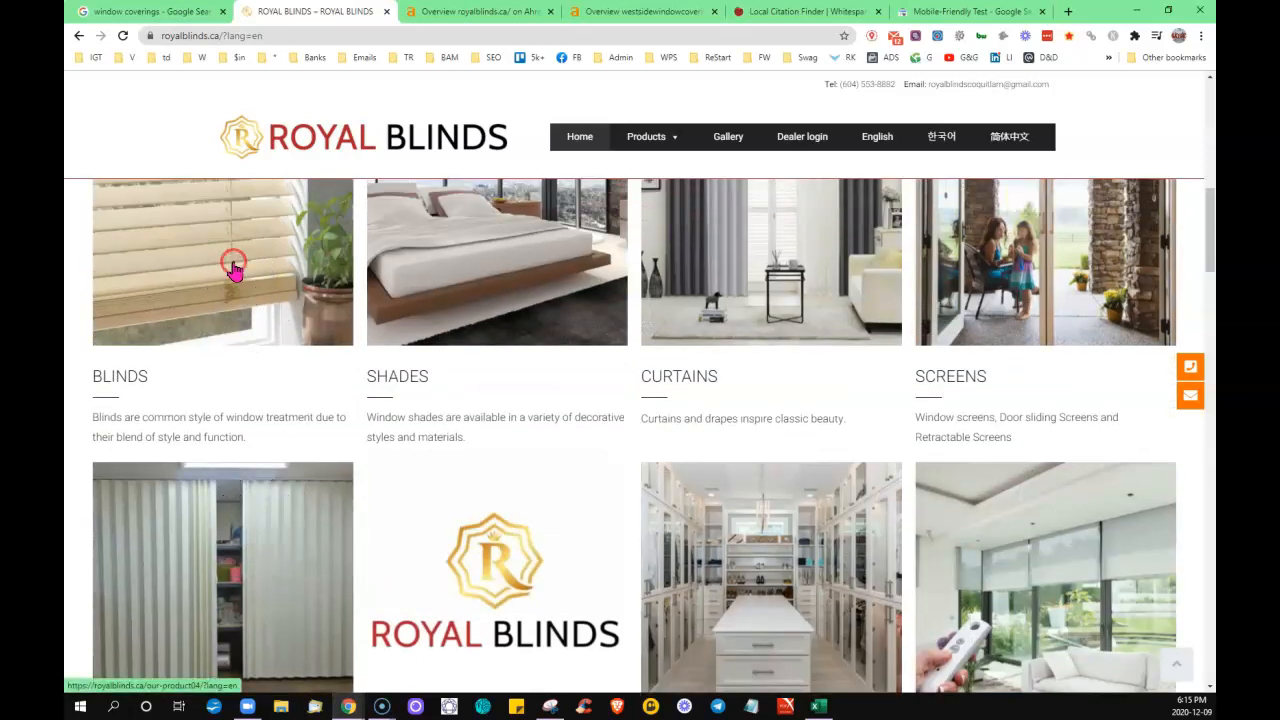
scroll("up", 3)
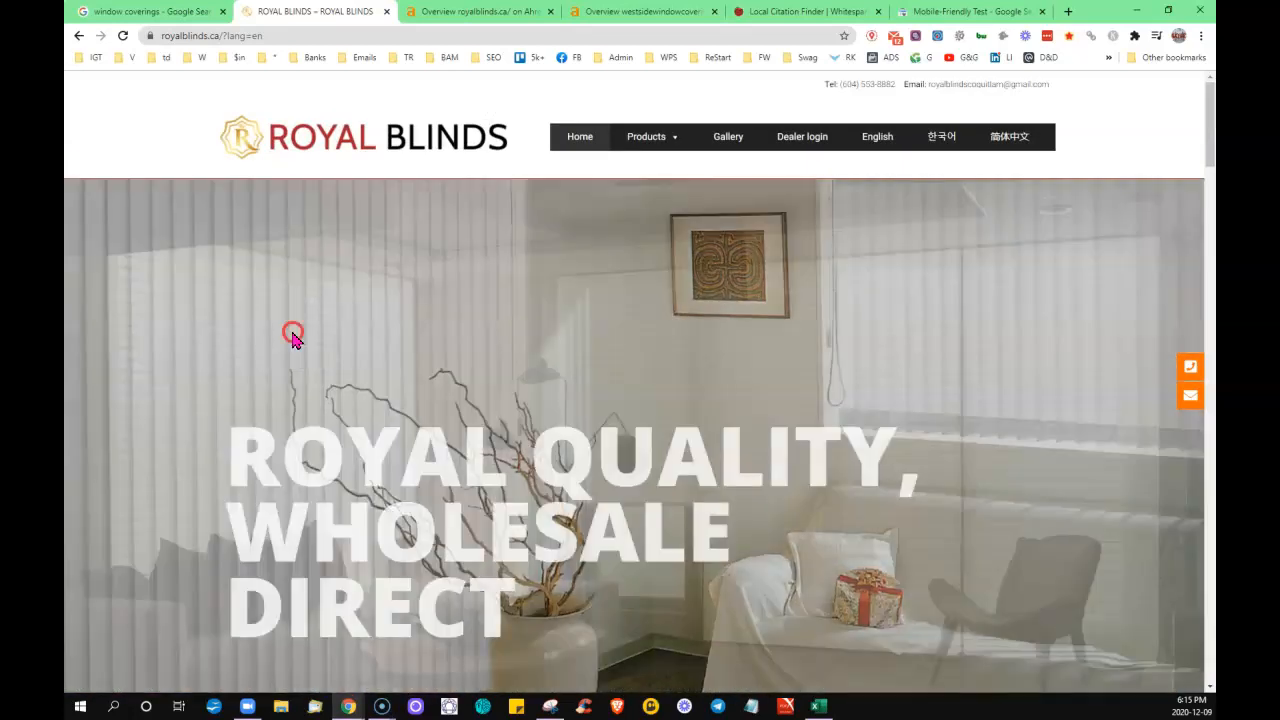
scroll("down", 3)
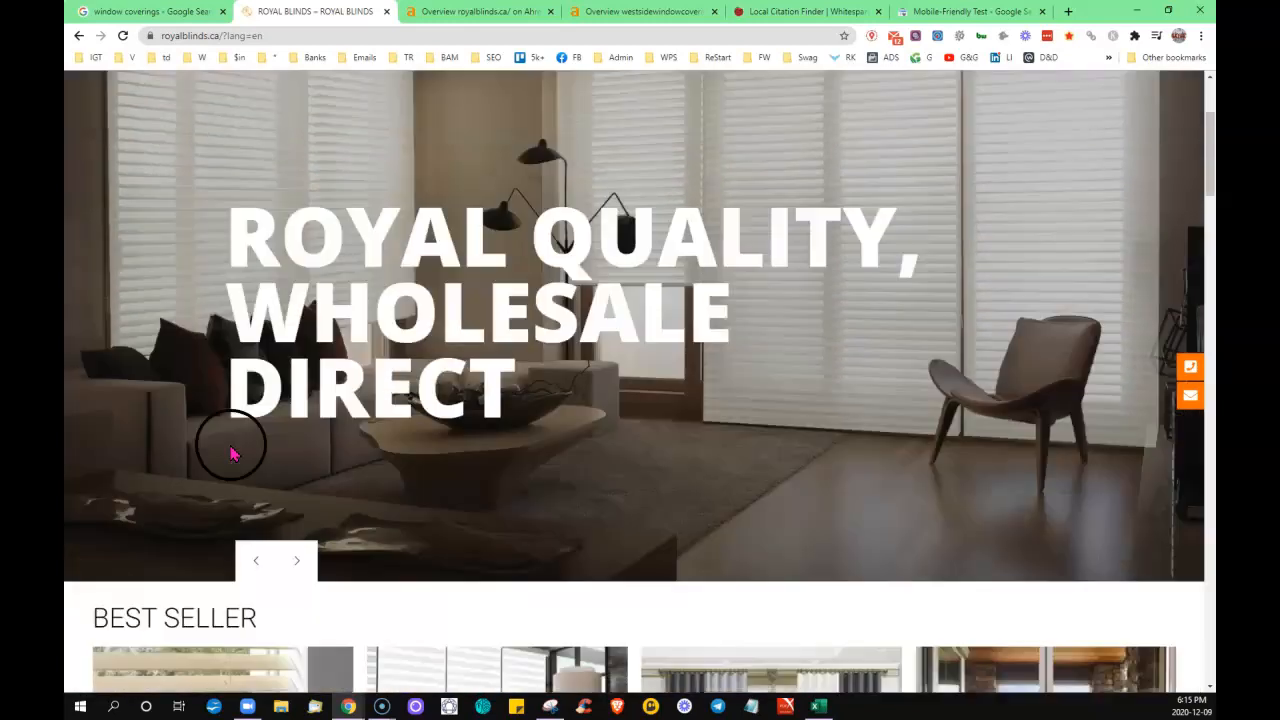
scroll("down", 3)
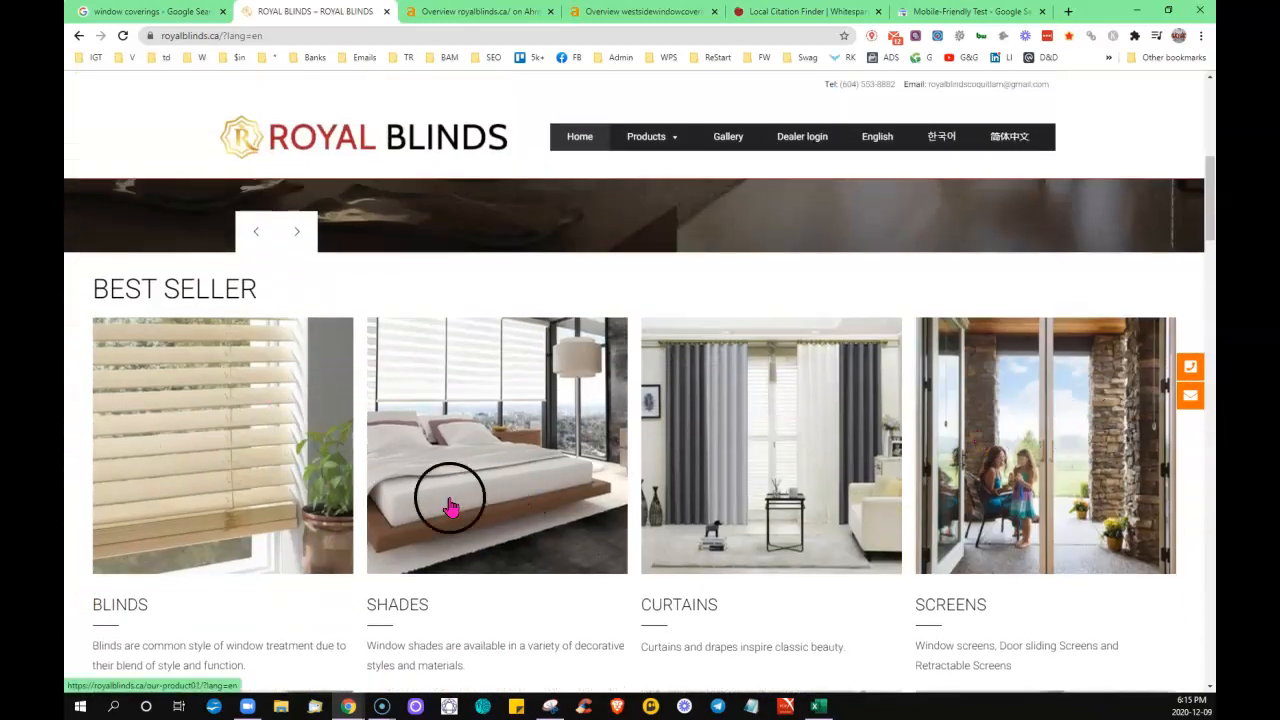
scroll("down", 3)
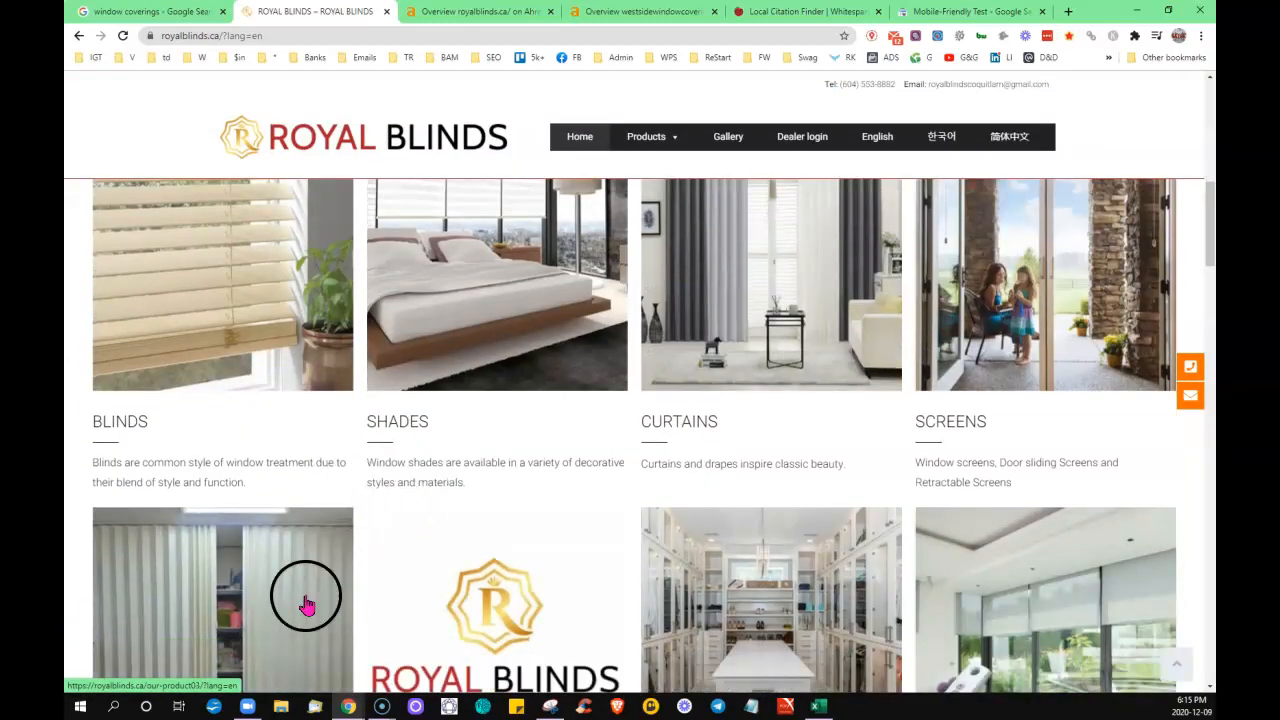
scroll("down", 3)
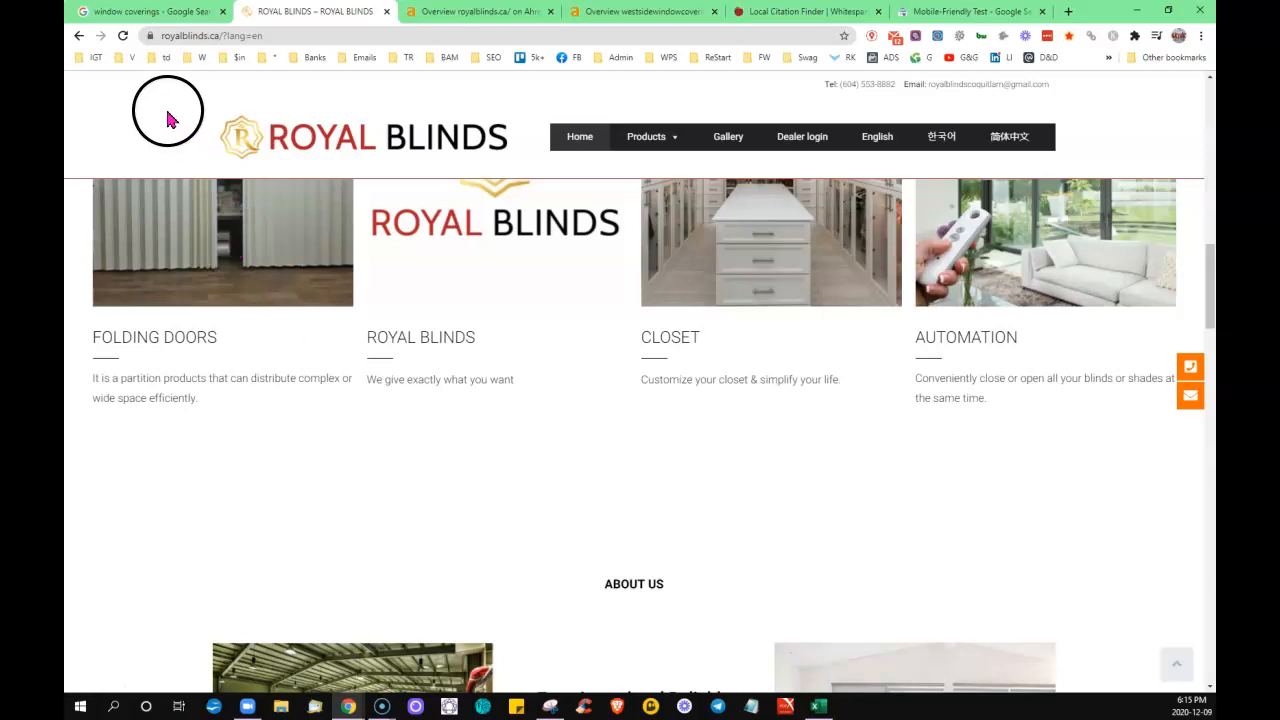
left_click(144, 12)
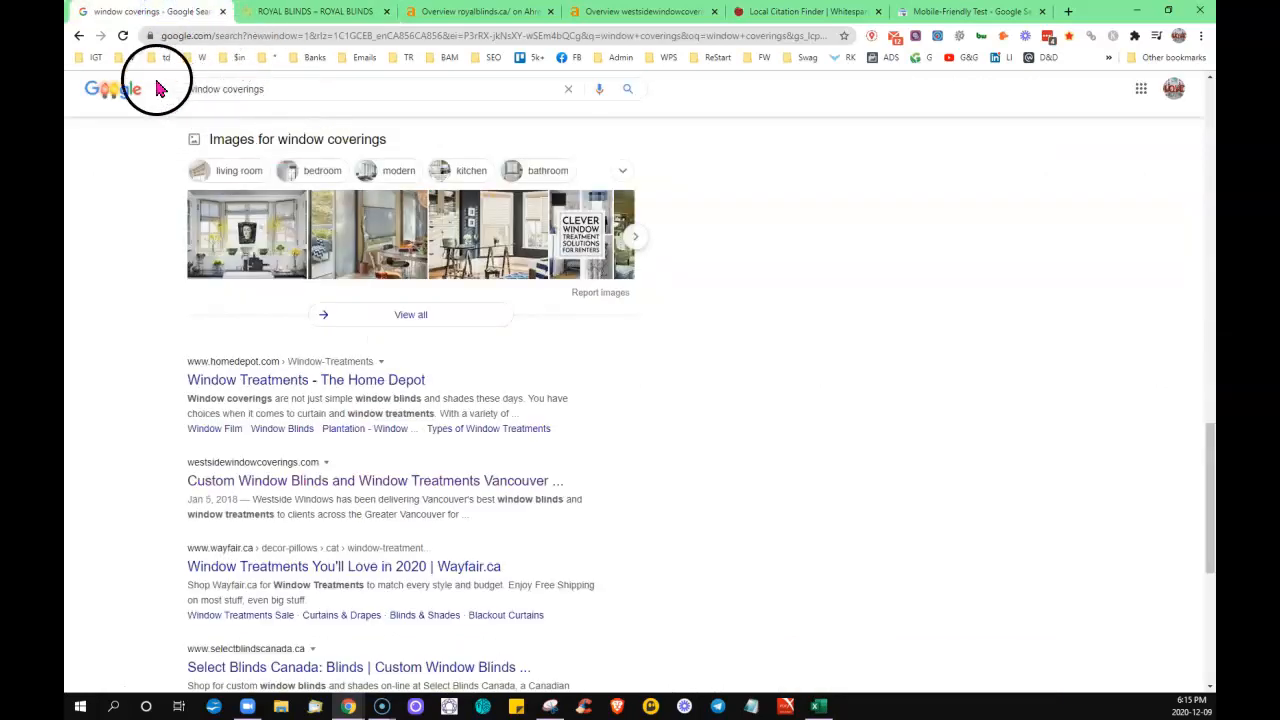
mouse_move(248, 108)
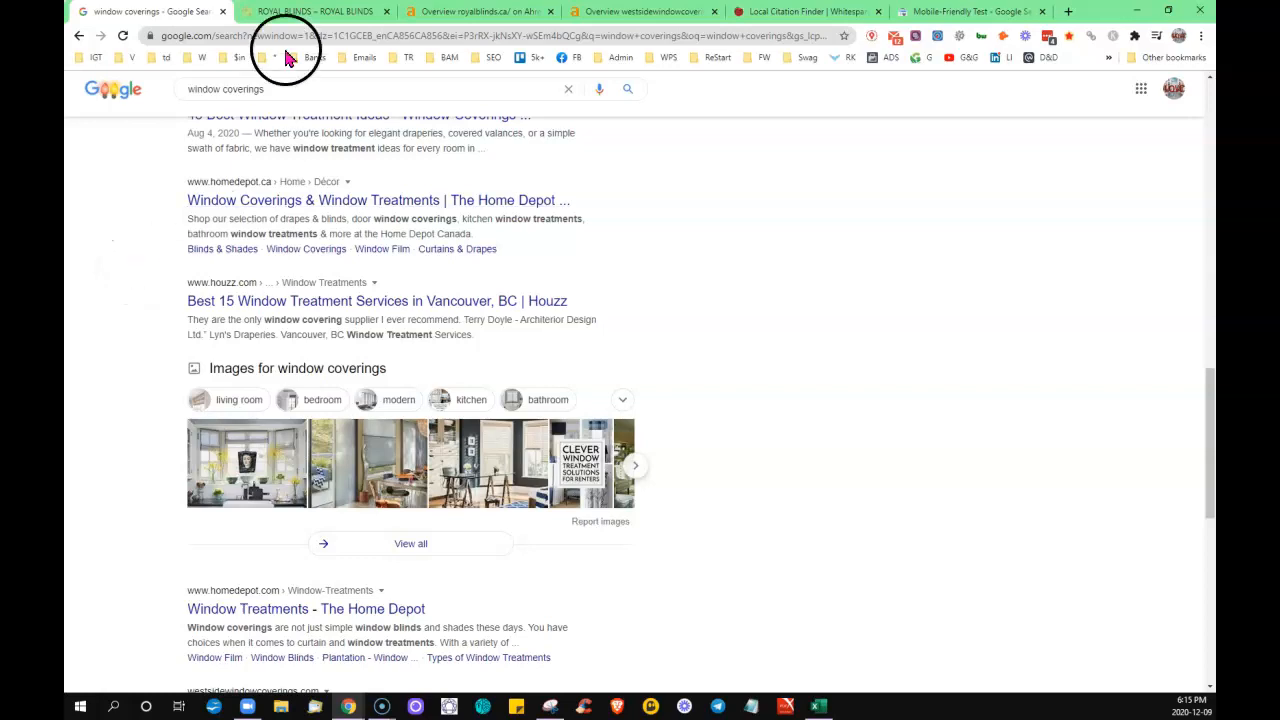
left_click(316, 12)
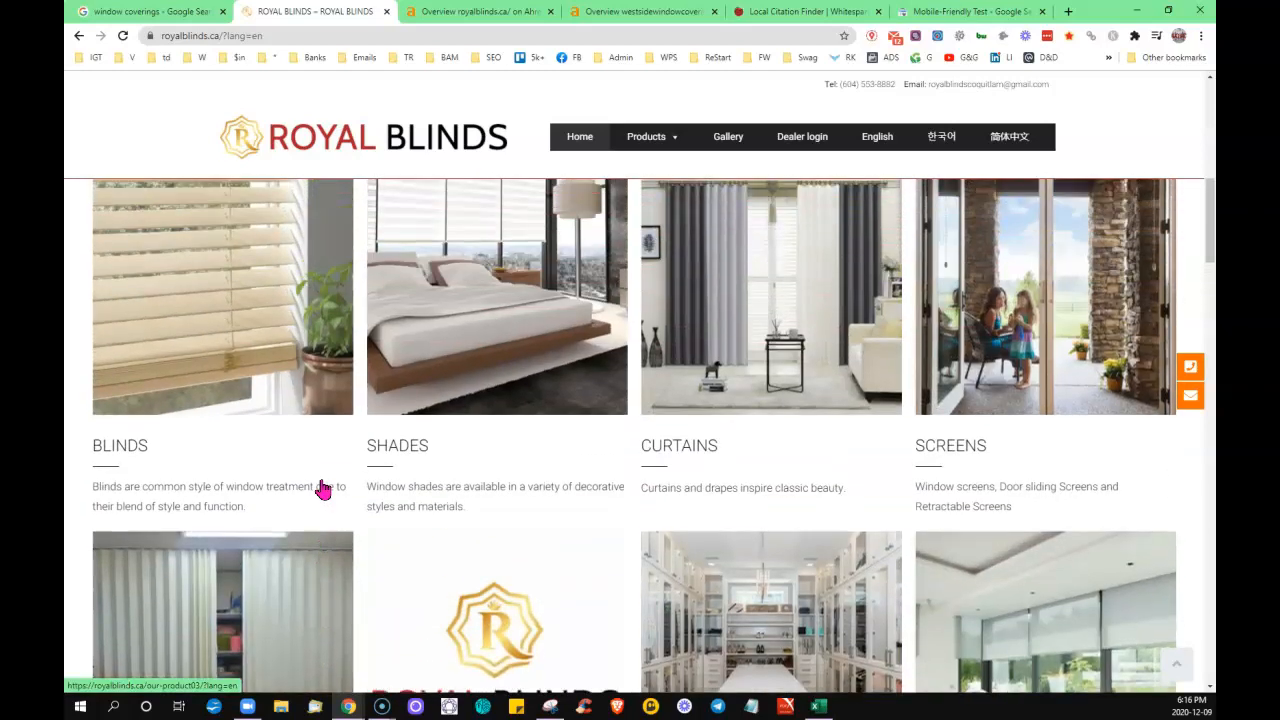
- Reveal the Products menu's full category list, then return to the homepage banner
scroll("up", 3)
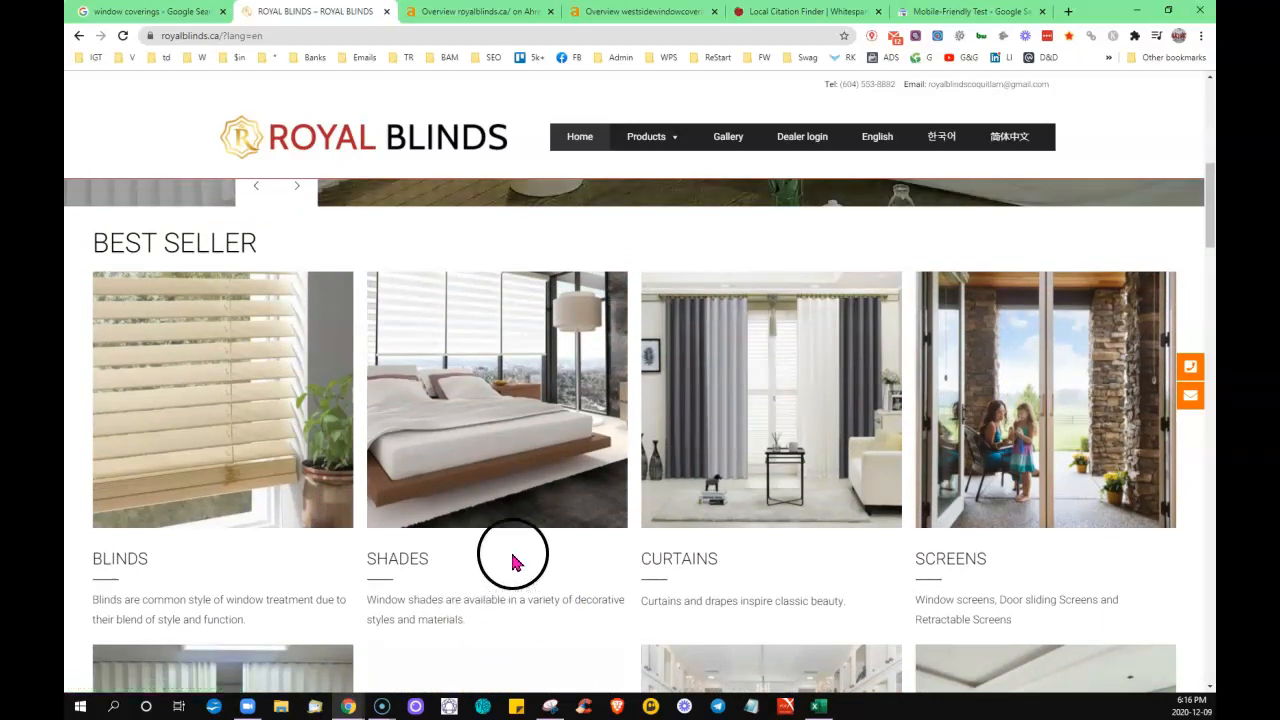
scroll("down", 3)
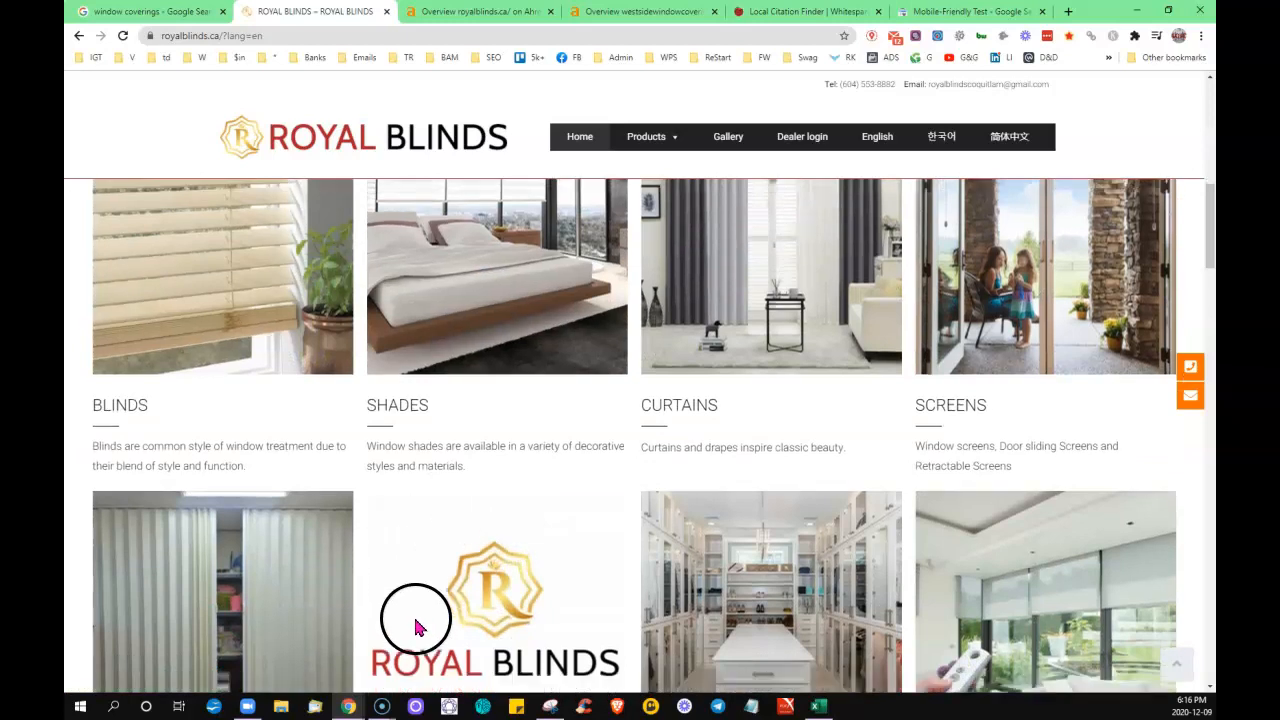
scroll("down", 3)
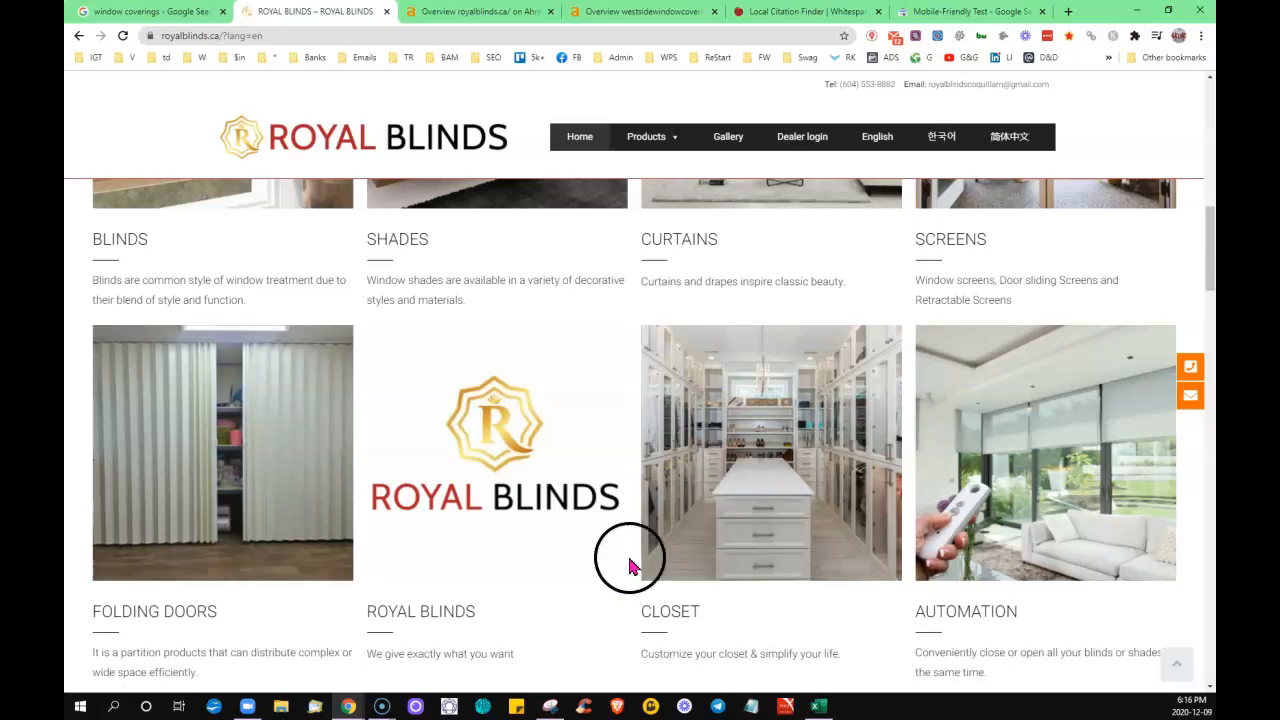
left_click(652, 136)
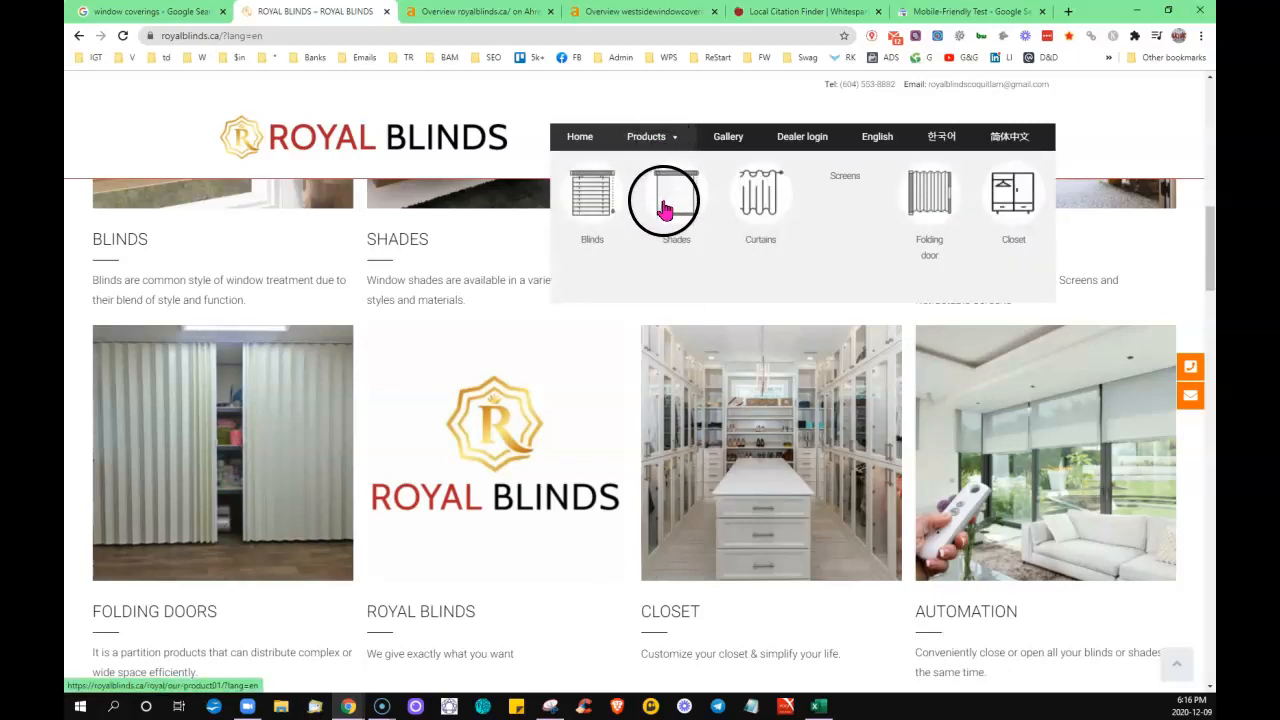
mouse_move(890, 230)
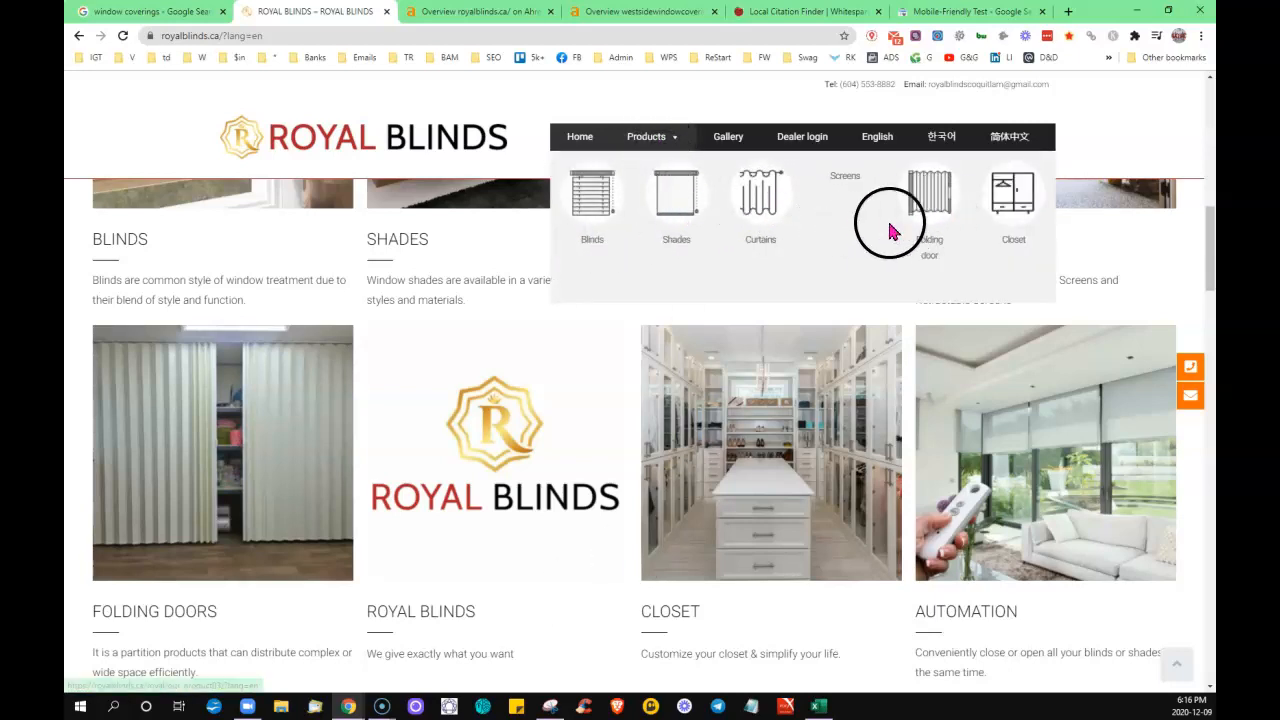
mouse_move(564, 104)
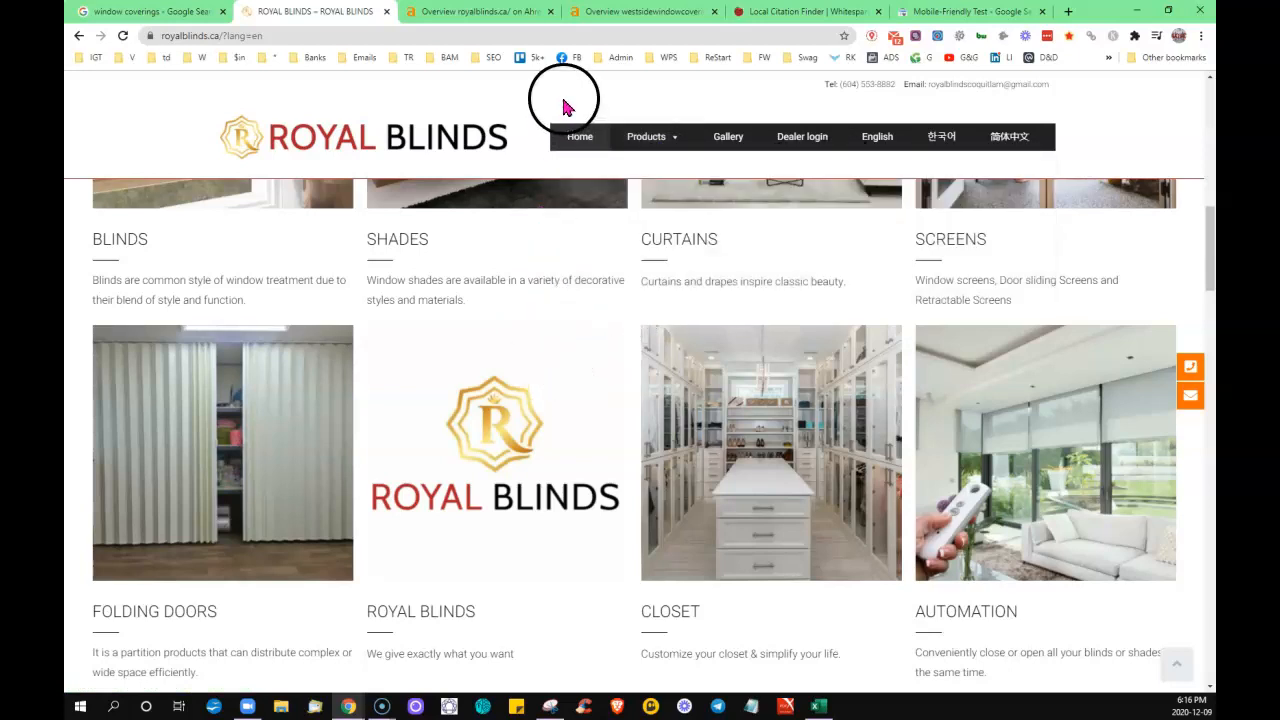
mouse_move(550, 92)
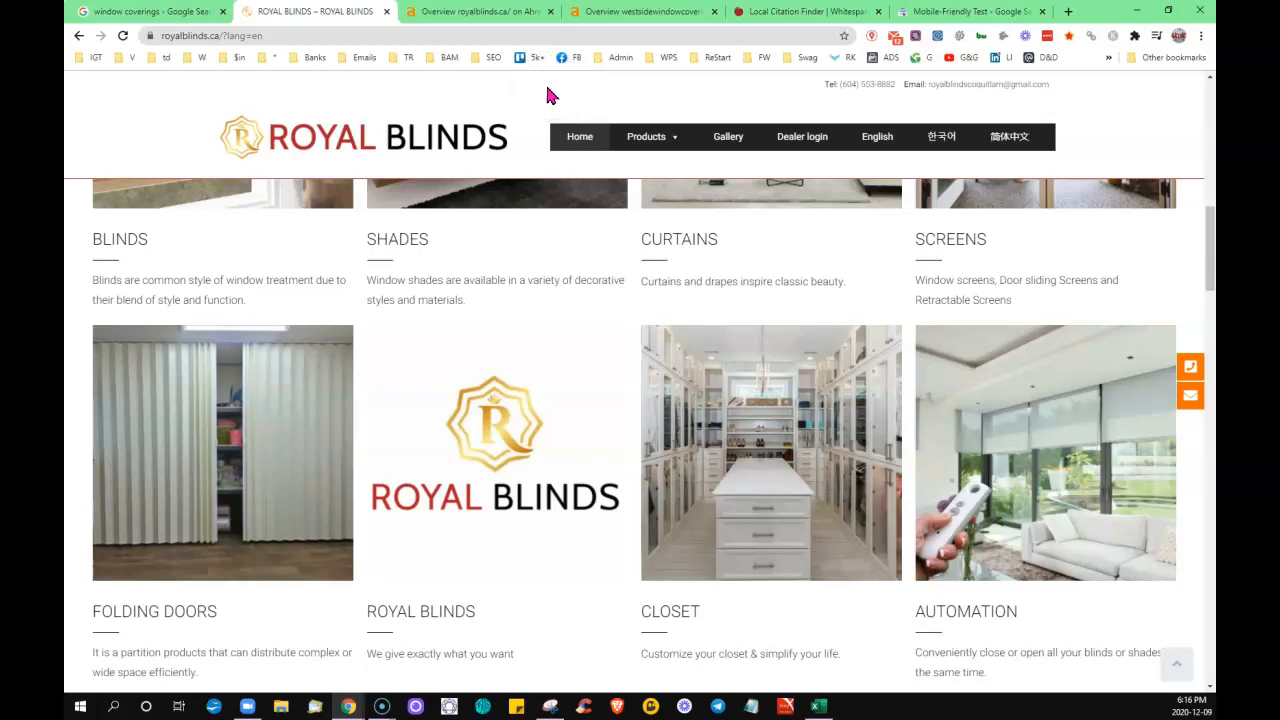
scroll("up", 3)
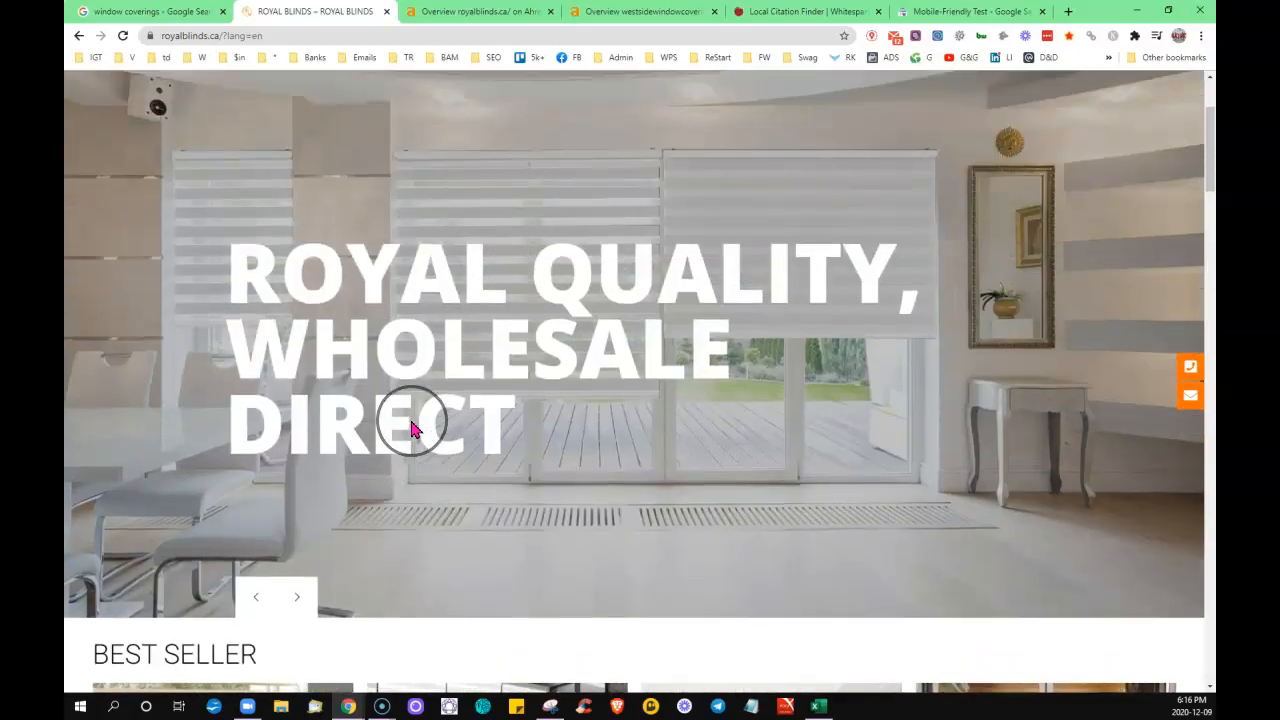
mouse_move(432, 352)
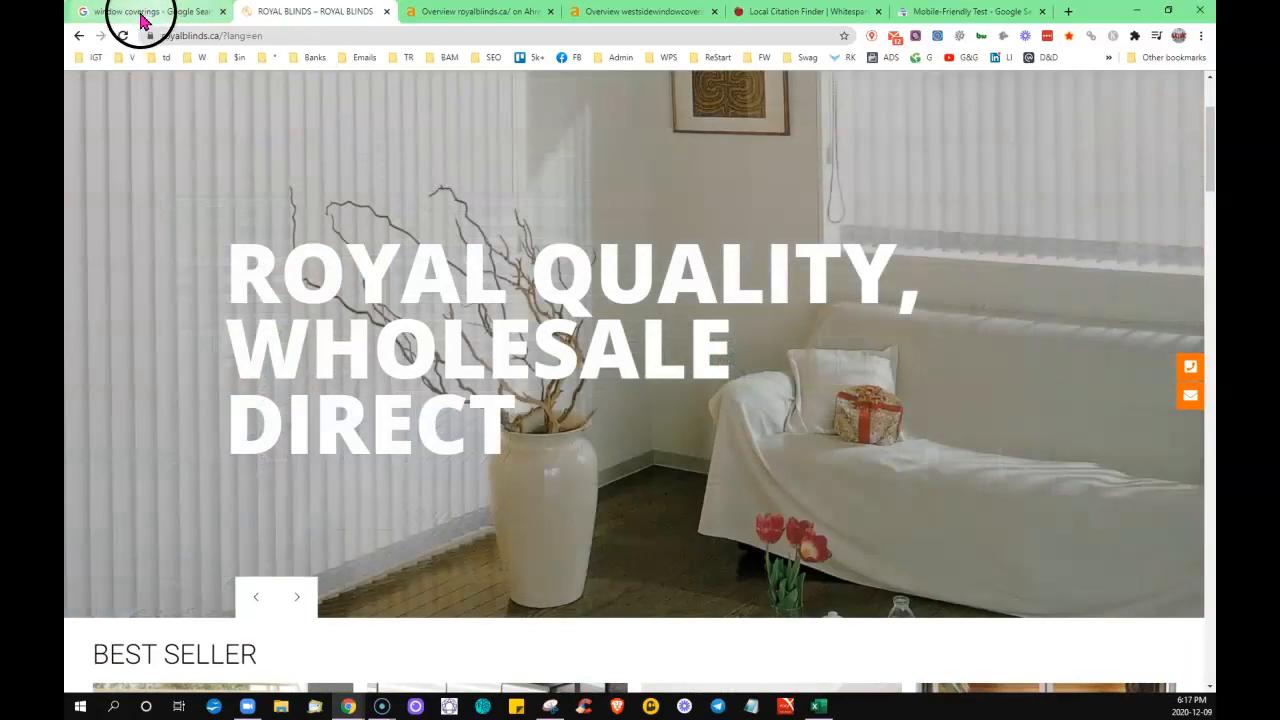
- Return to the window coverings Google results and scroll through competitor listings and image results
left_click(140, 12)
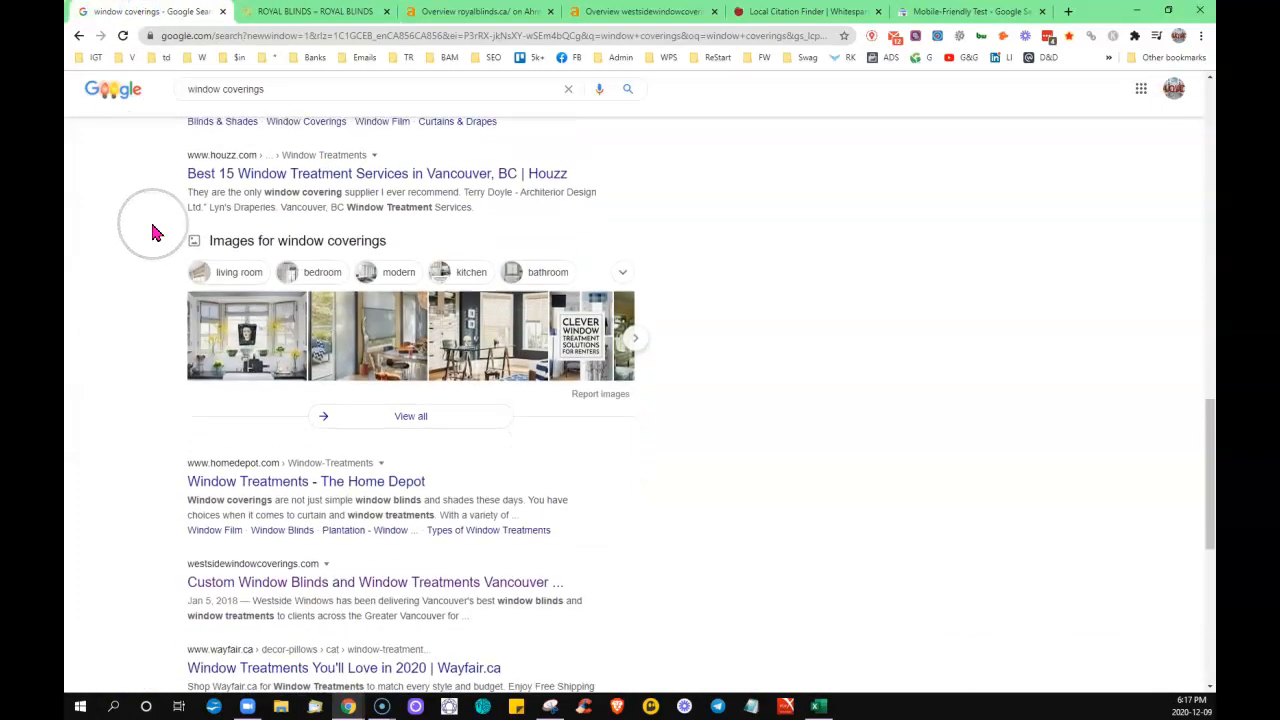
scroll("up", 3)
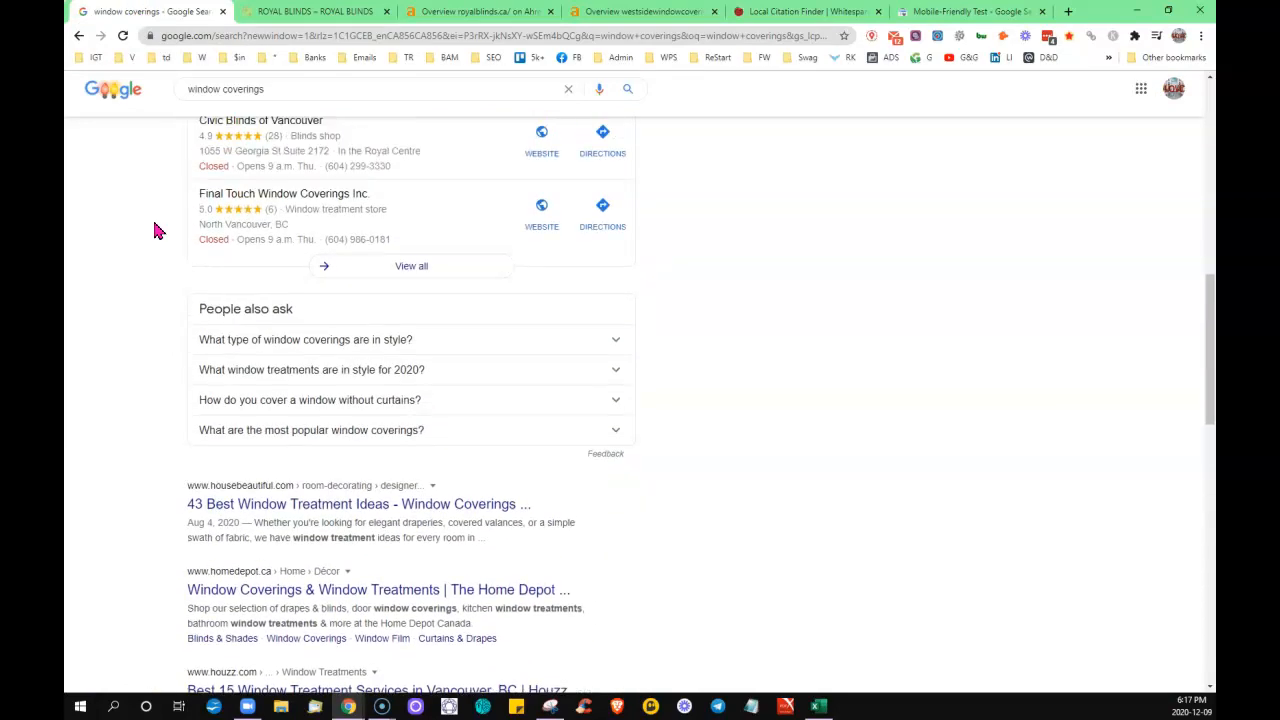
scroll("up", 3)
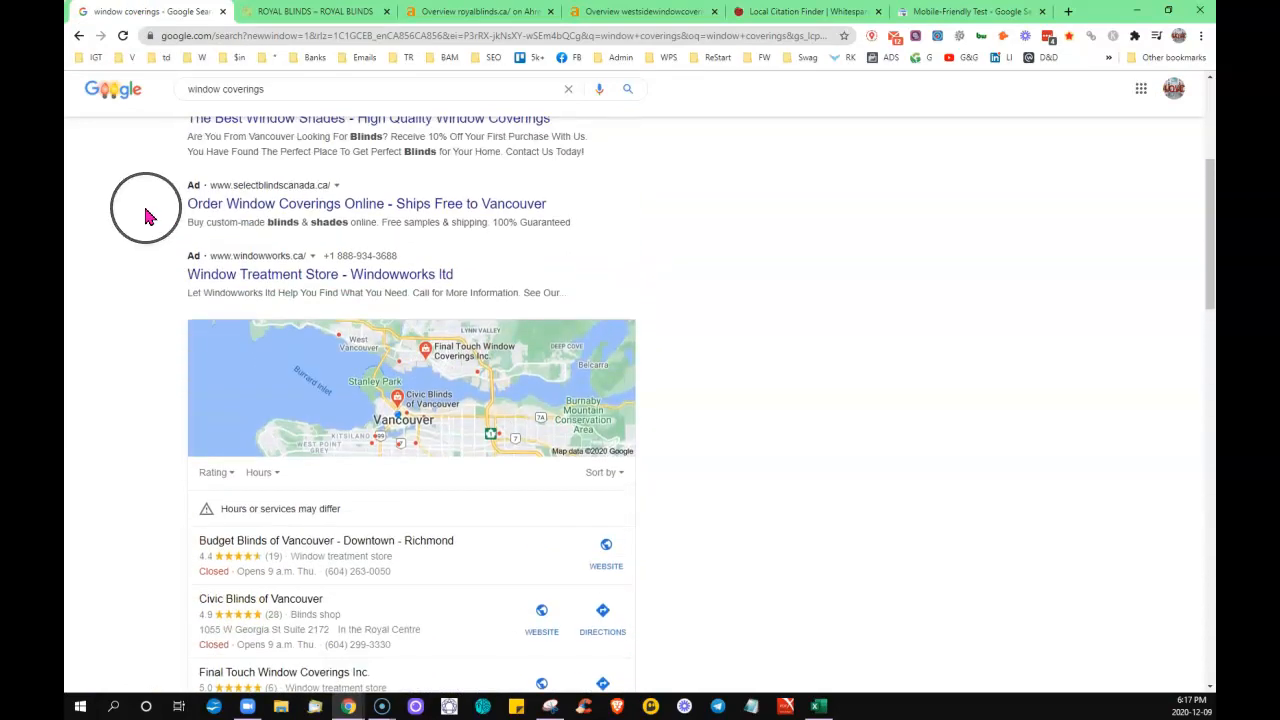
mouse_move(186, 228)
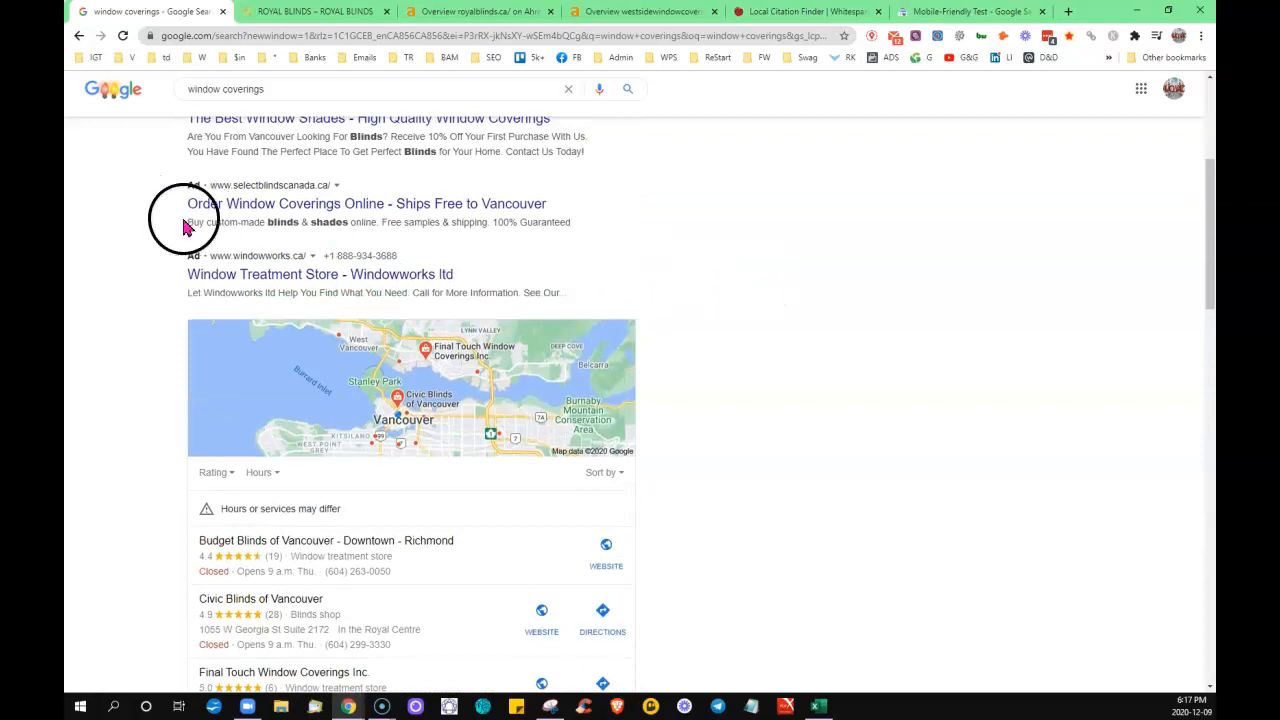
scroll("down", 3)
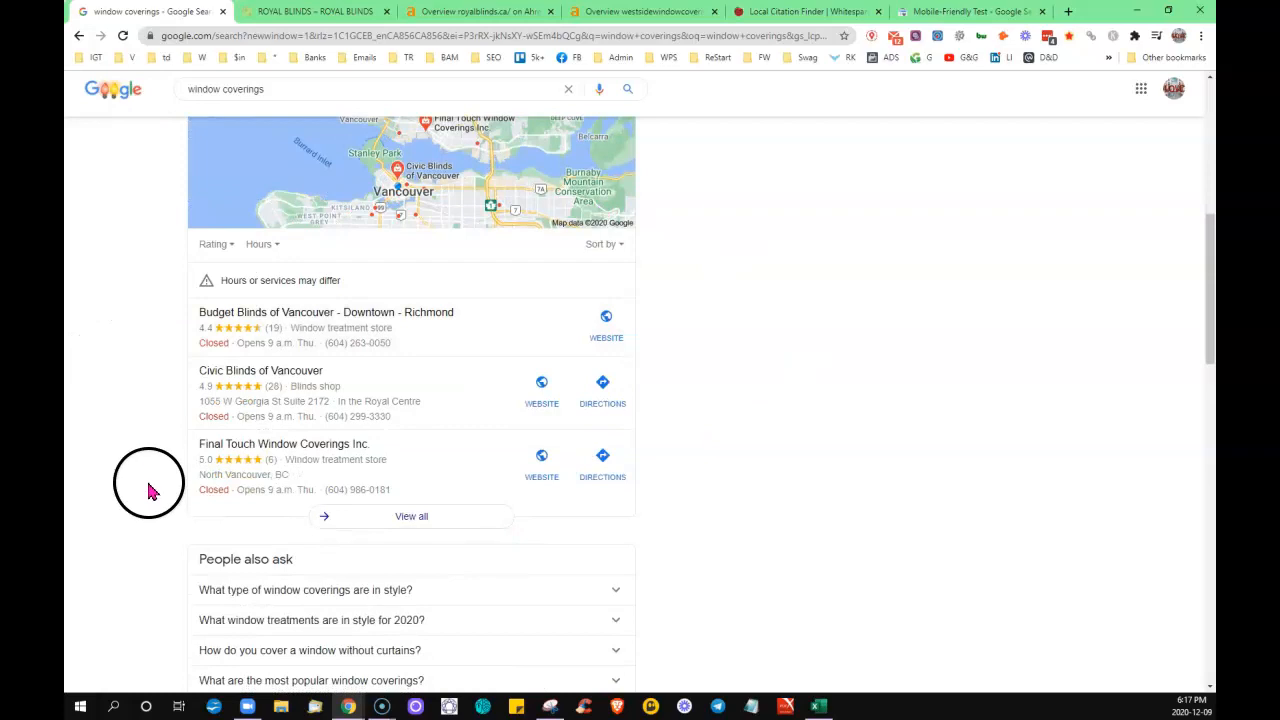
scroll("down", 3)
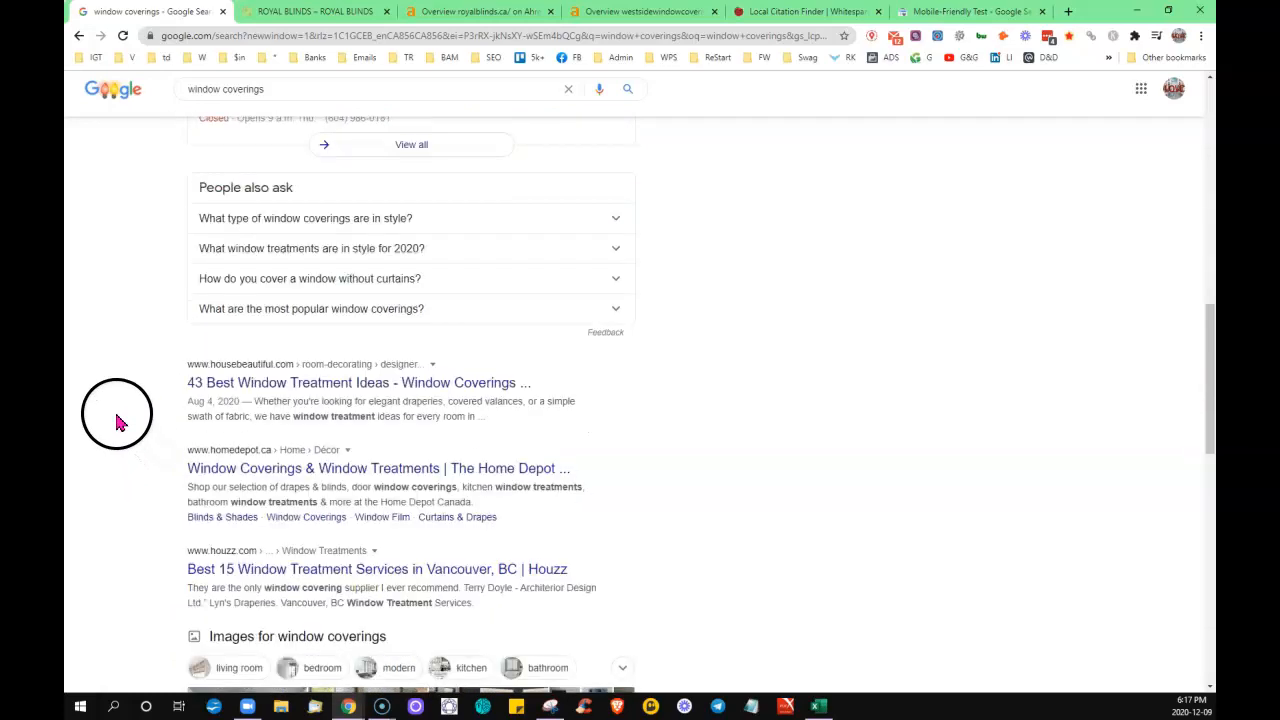
scroll("down", 3)
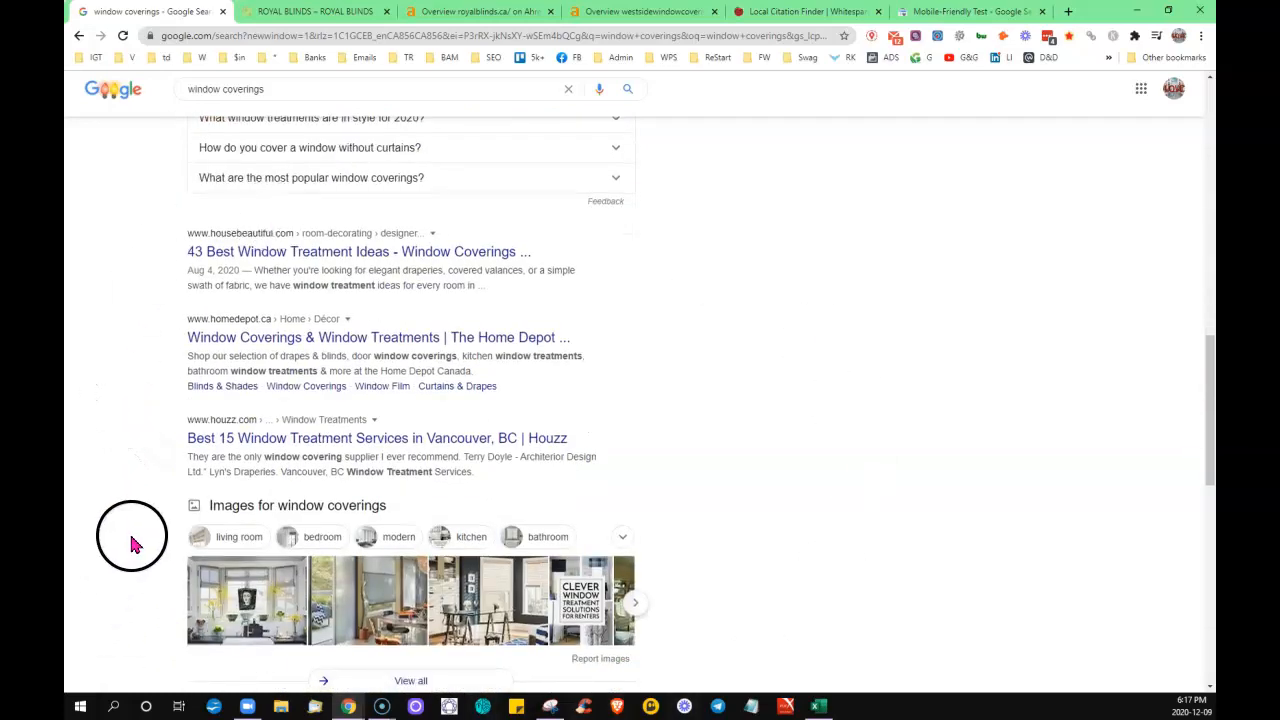
scroll("down", 3)
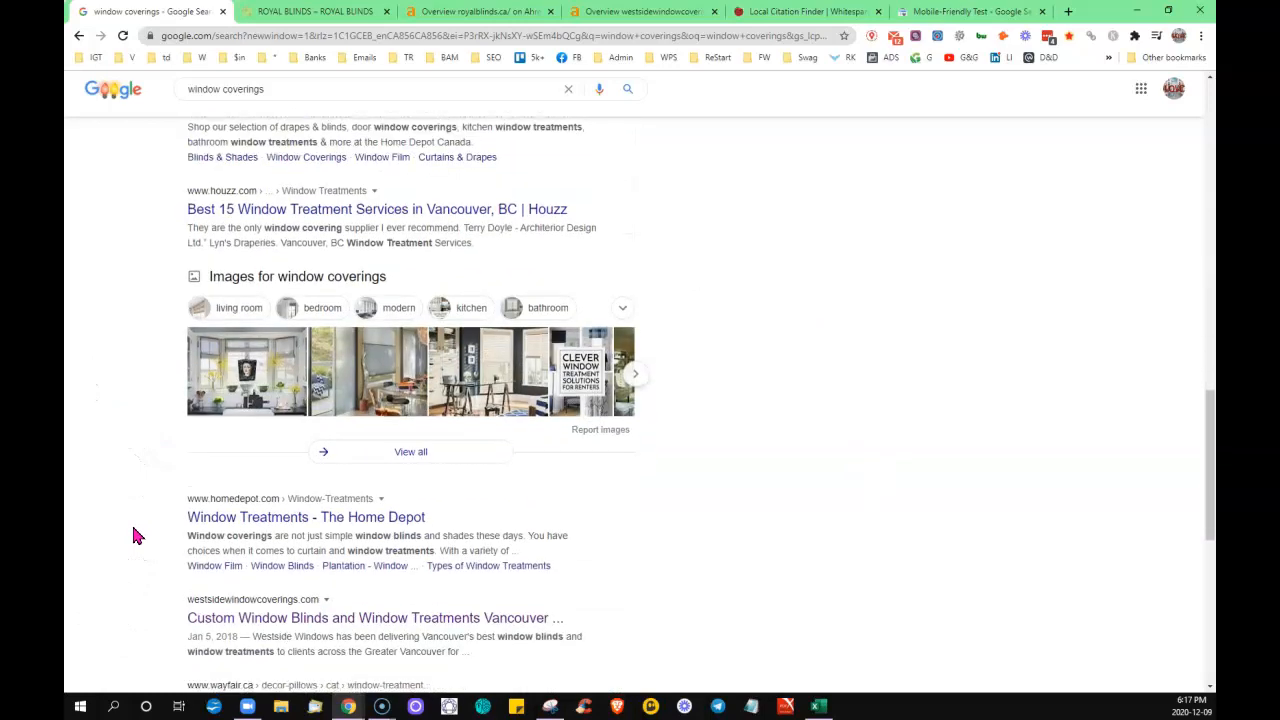
scroll("down", 3)
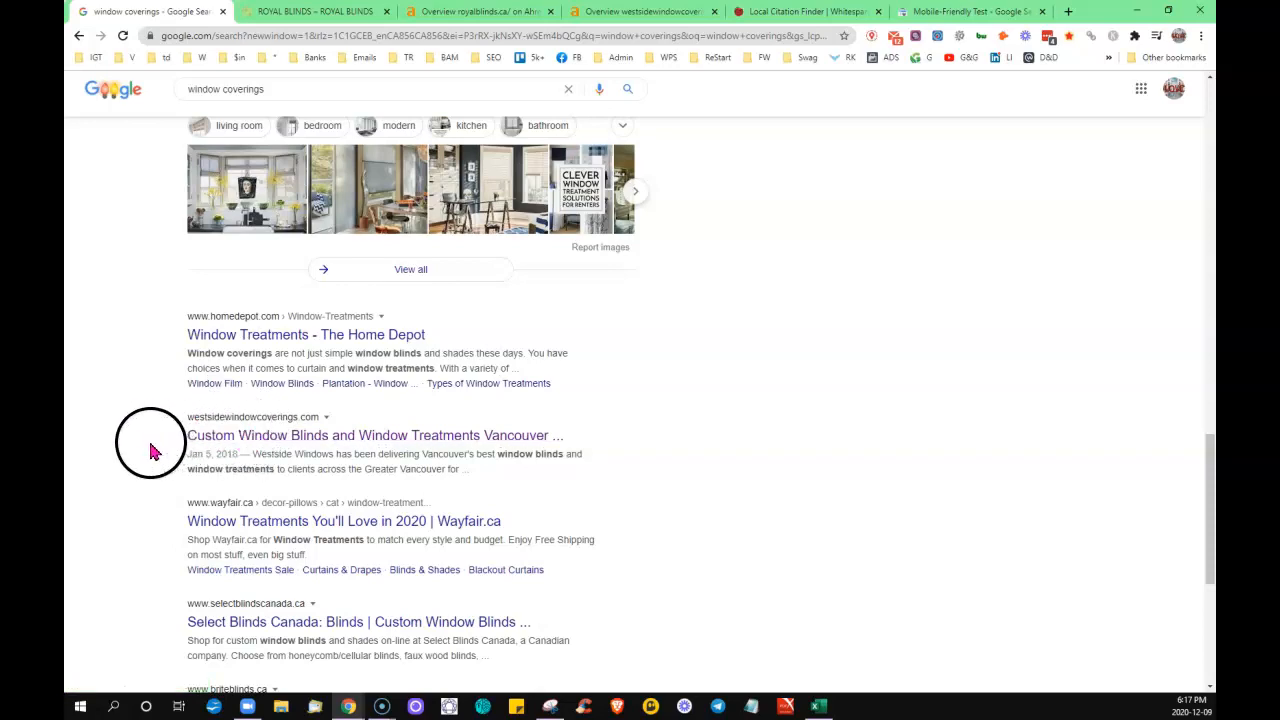
- Settle the view on the map pack of local window covering businesses and common questions
scroll("up", 3)
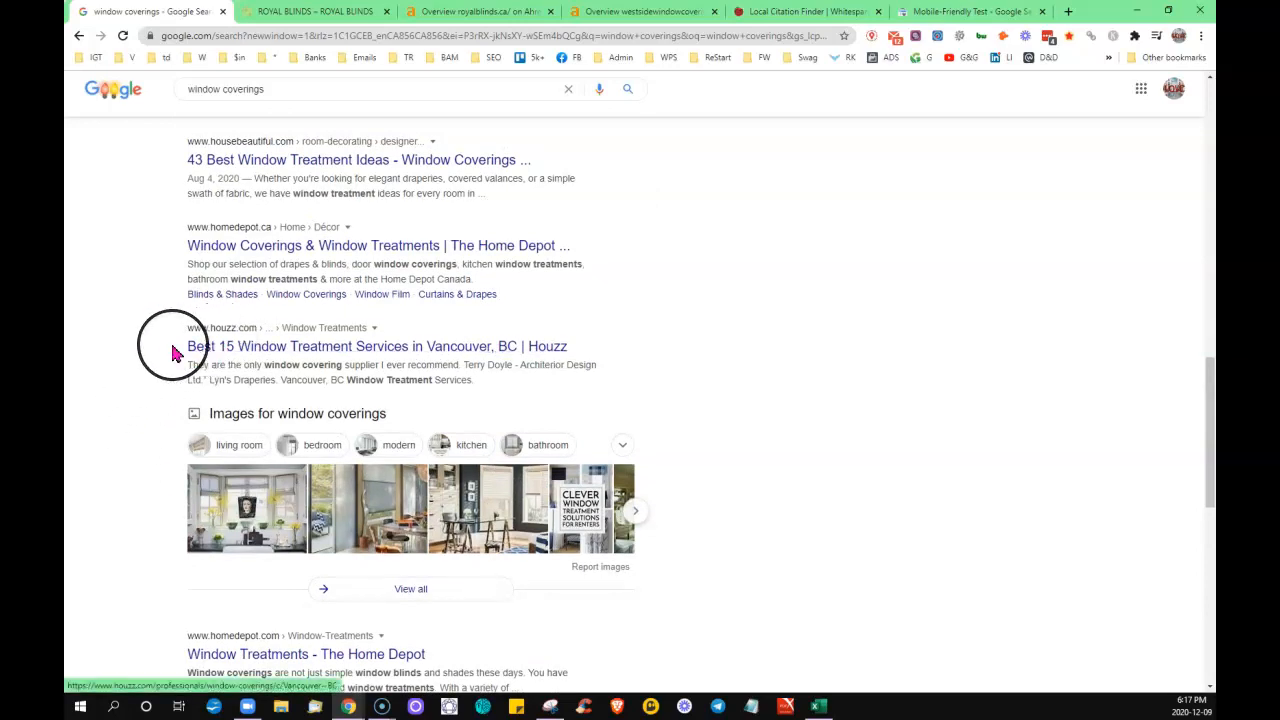
scroll("up", 3)
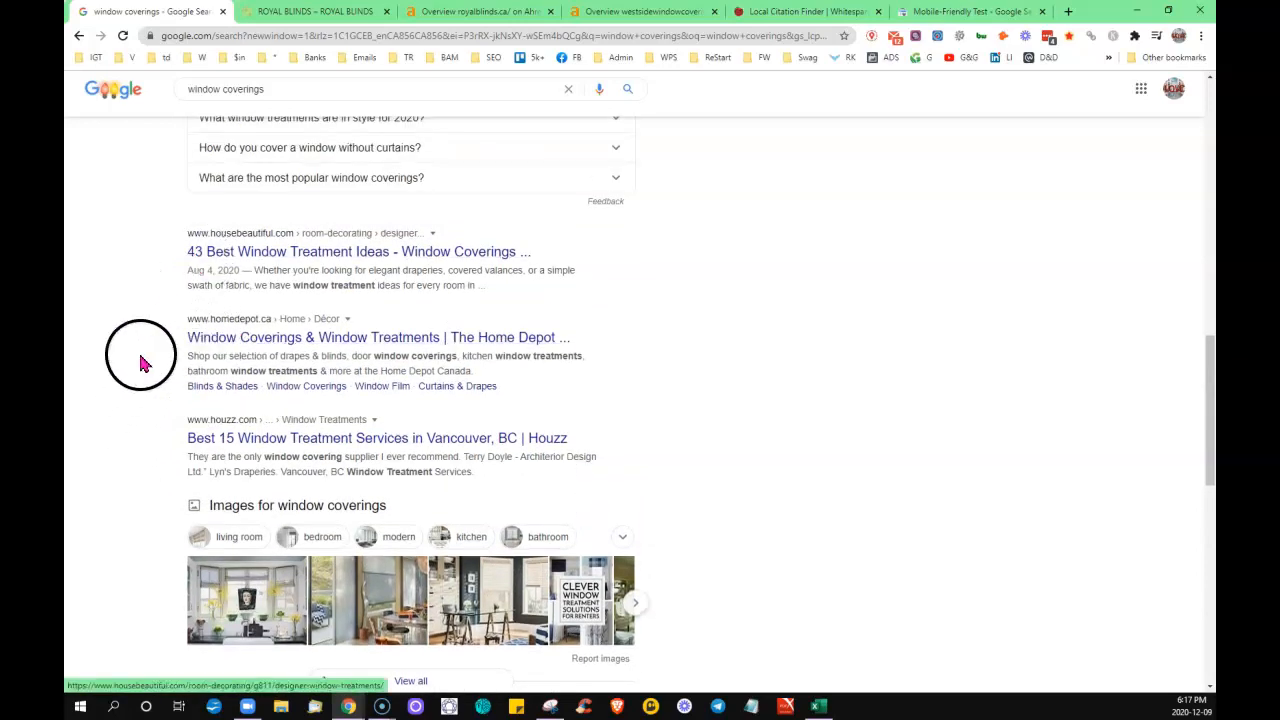
scroll("down", 3)
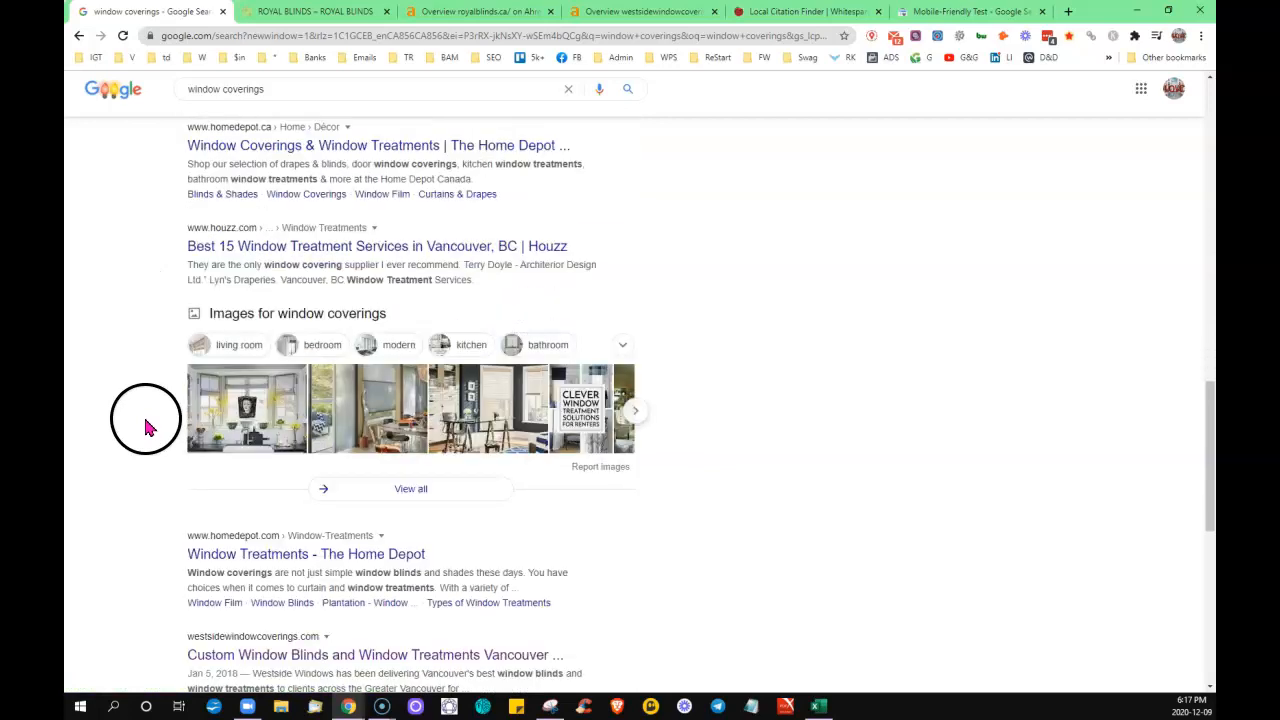
scroll("down", 3)
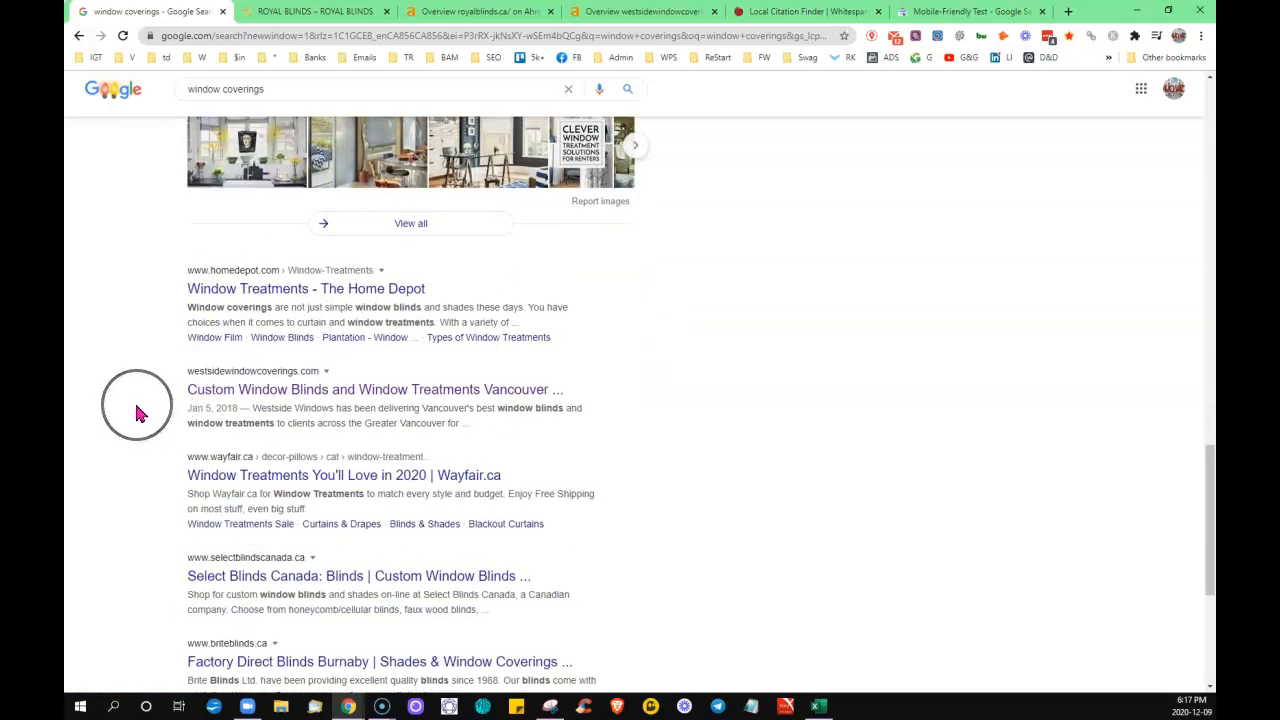
mouse_move(164, 320)
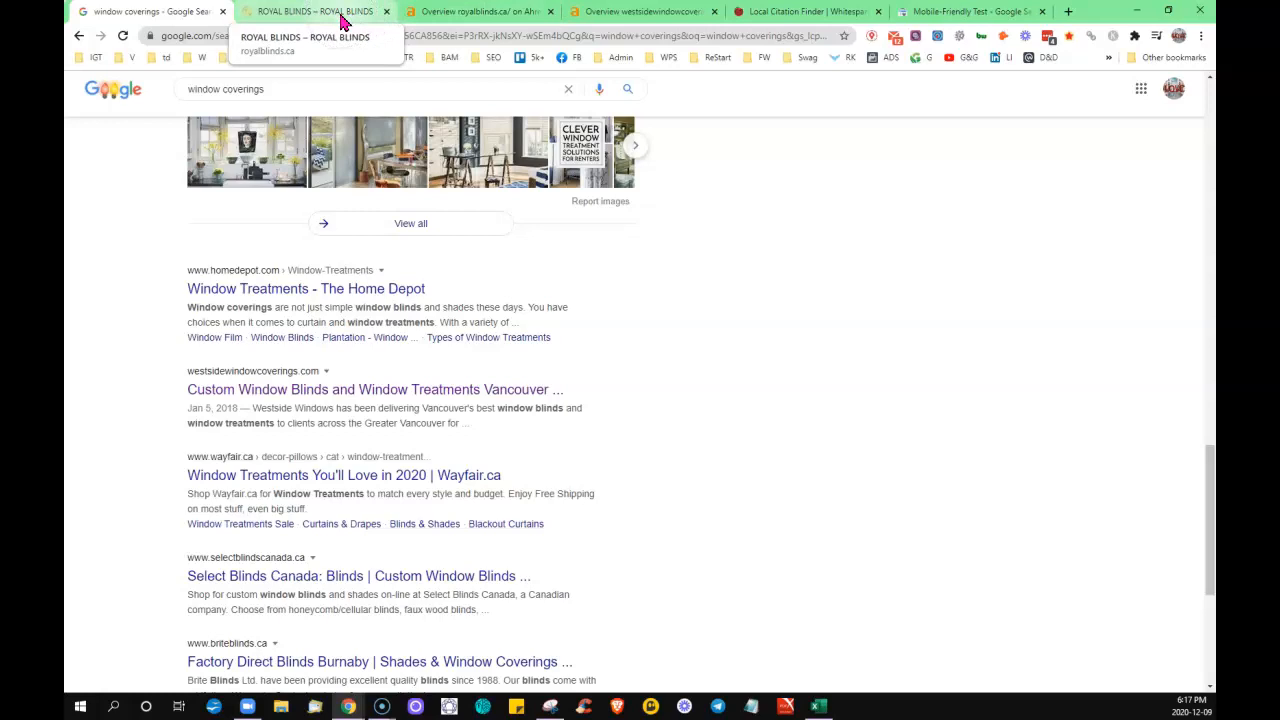
scroll("up", 3)
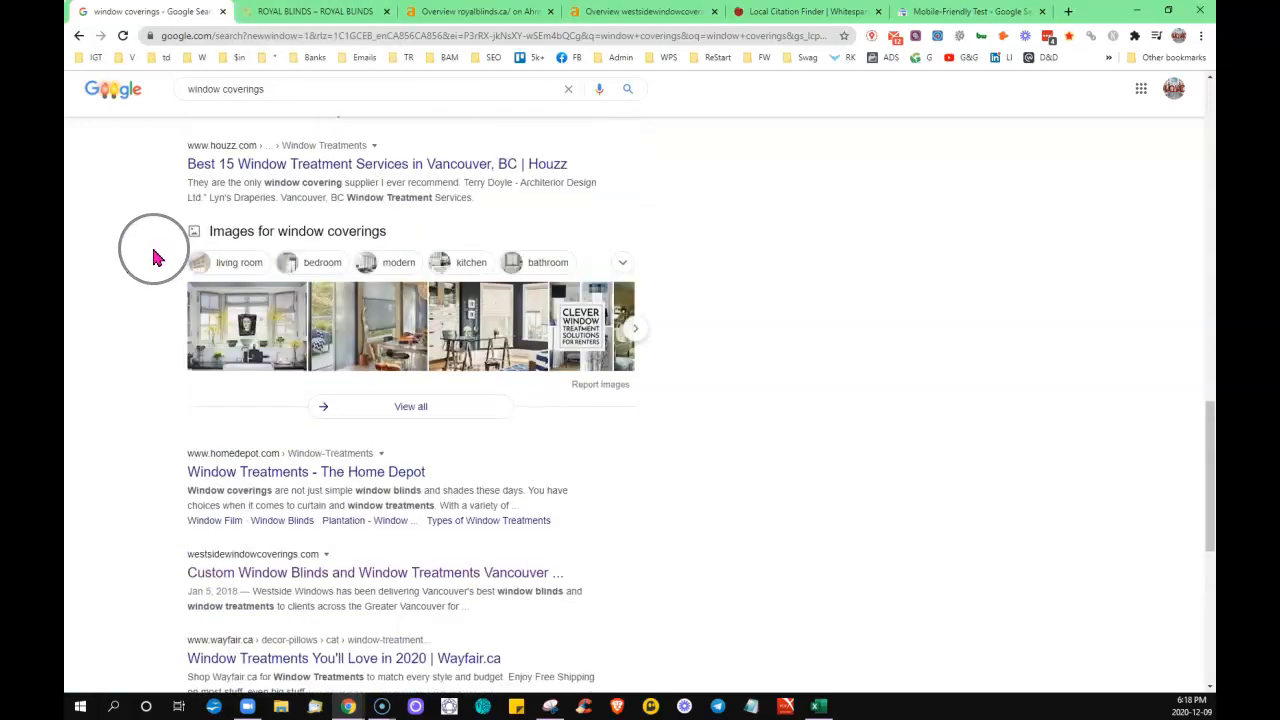
scroll("up", 3)
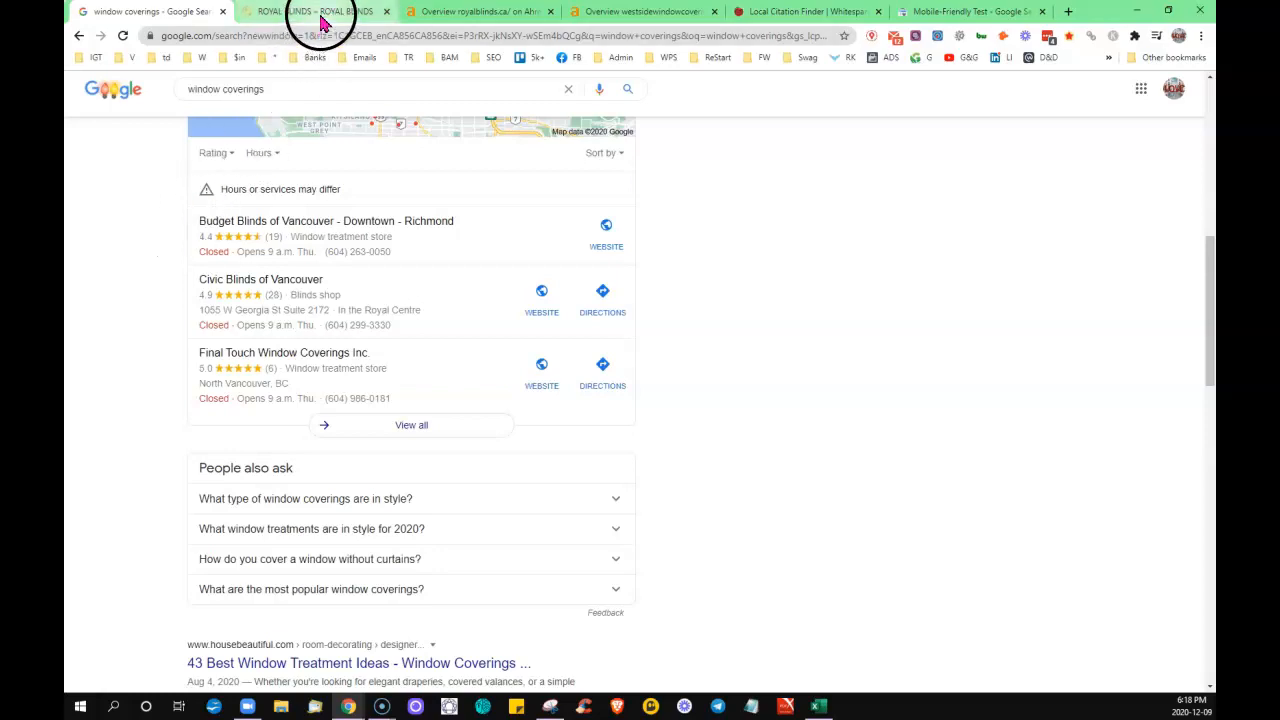
- Show royalblinds.ca's Ahrefs overview: 50 backlinks, 3 referring domains, 2 organic keywords
left_click(316, 12)
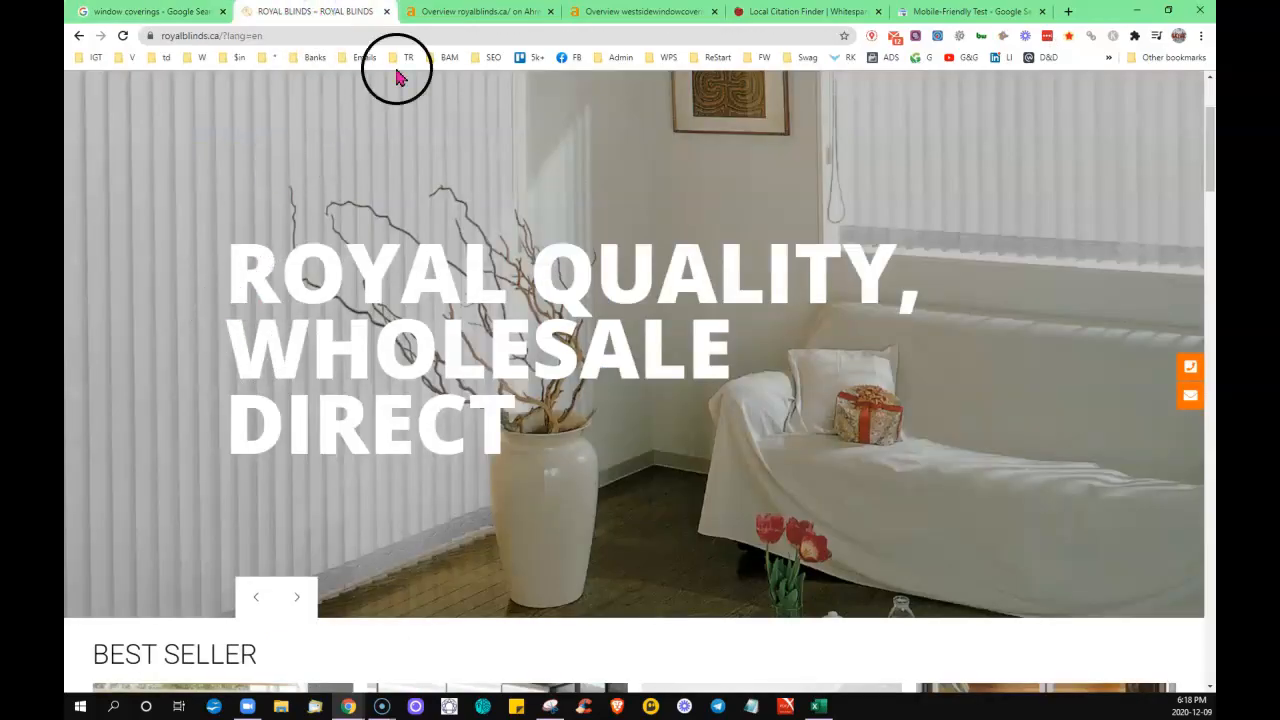
left_click(480, 12)
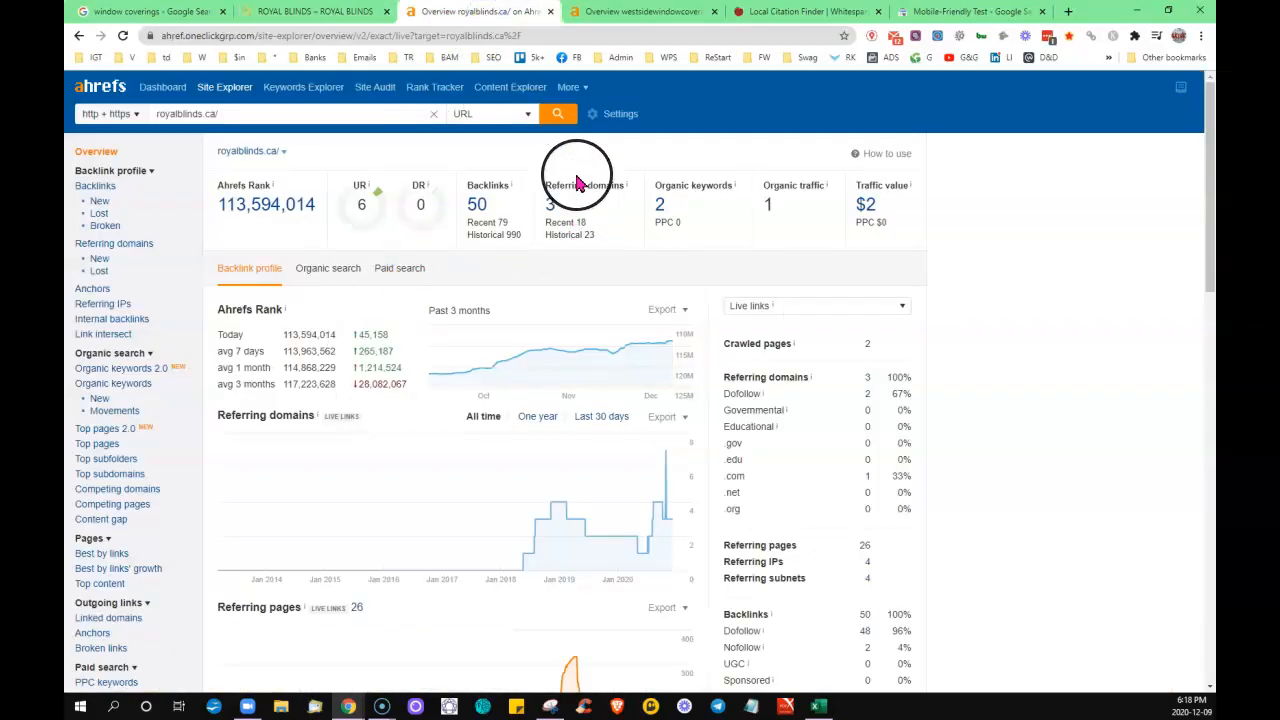
mouse_move(600, 296)
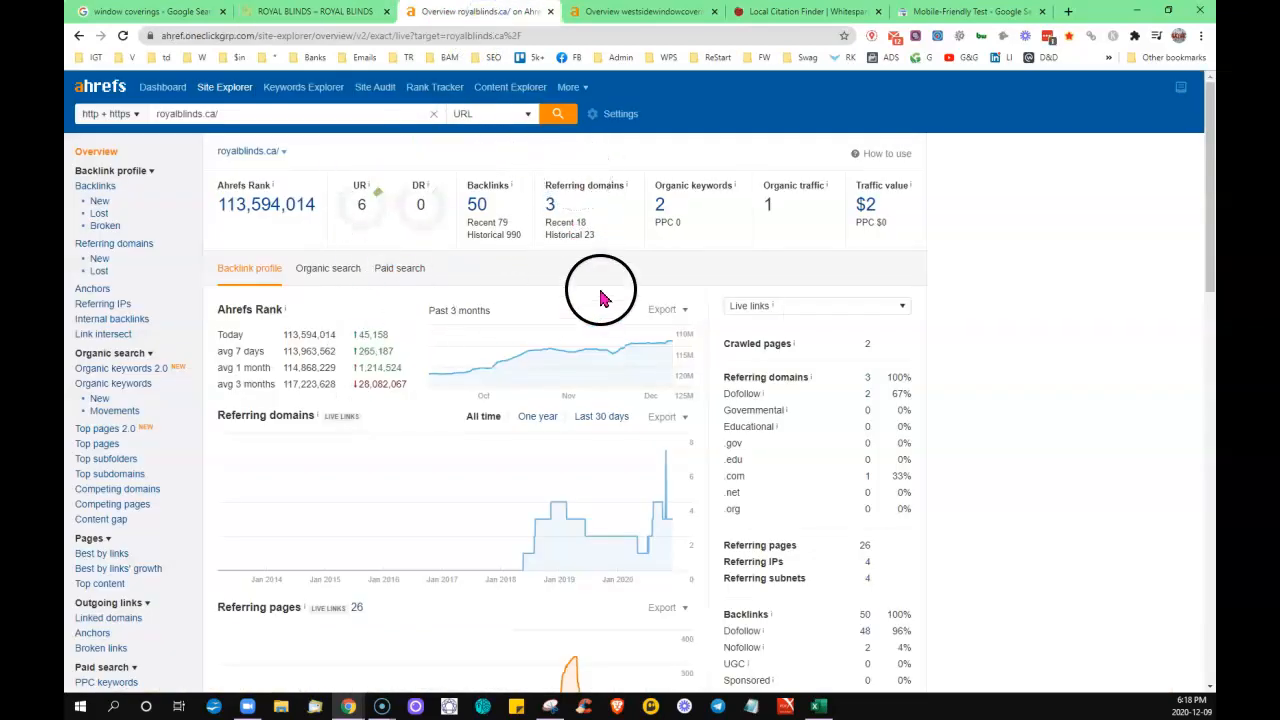
mouse_move(530, 210)
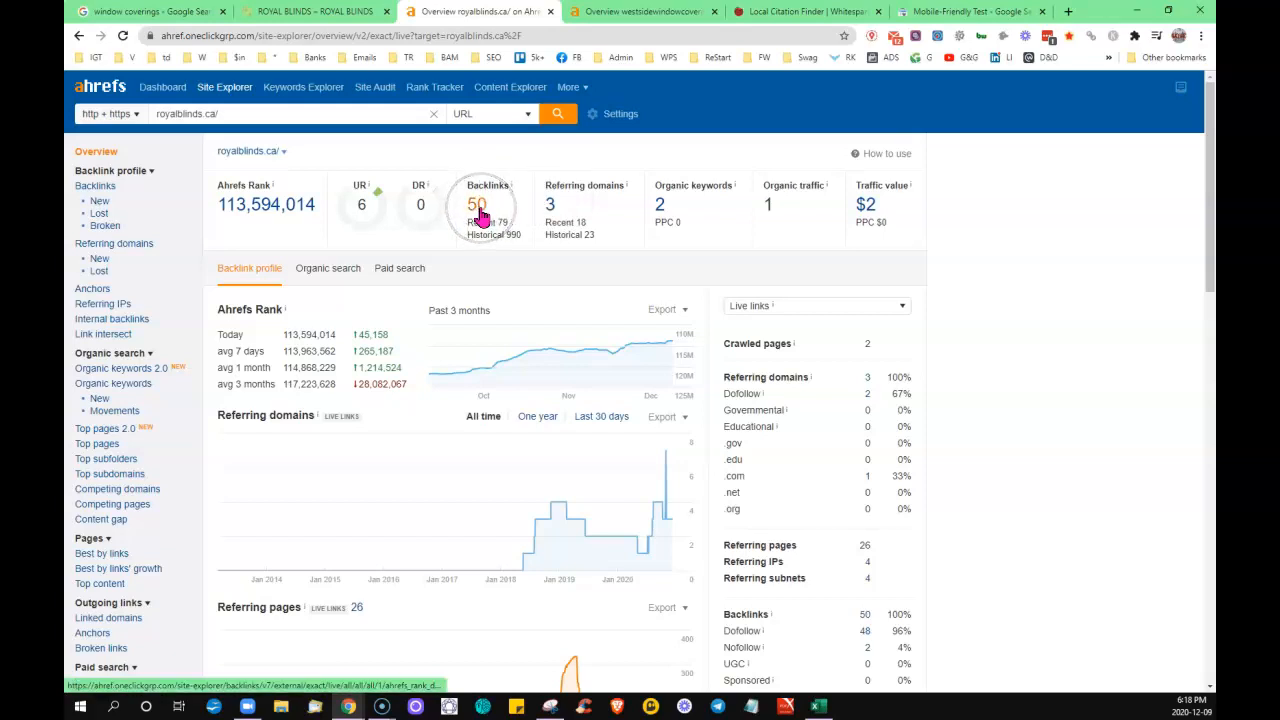
mouse_move(656, 248)
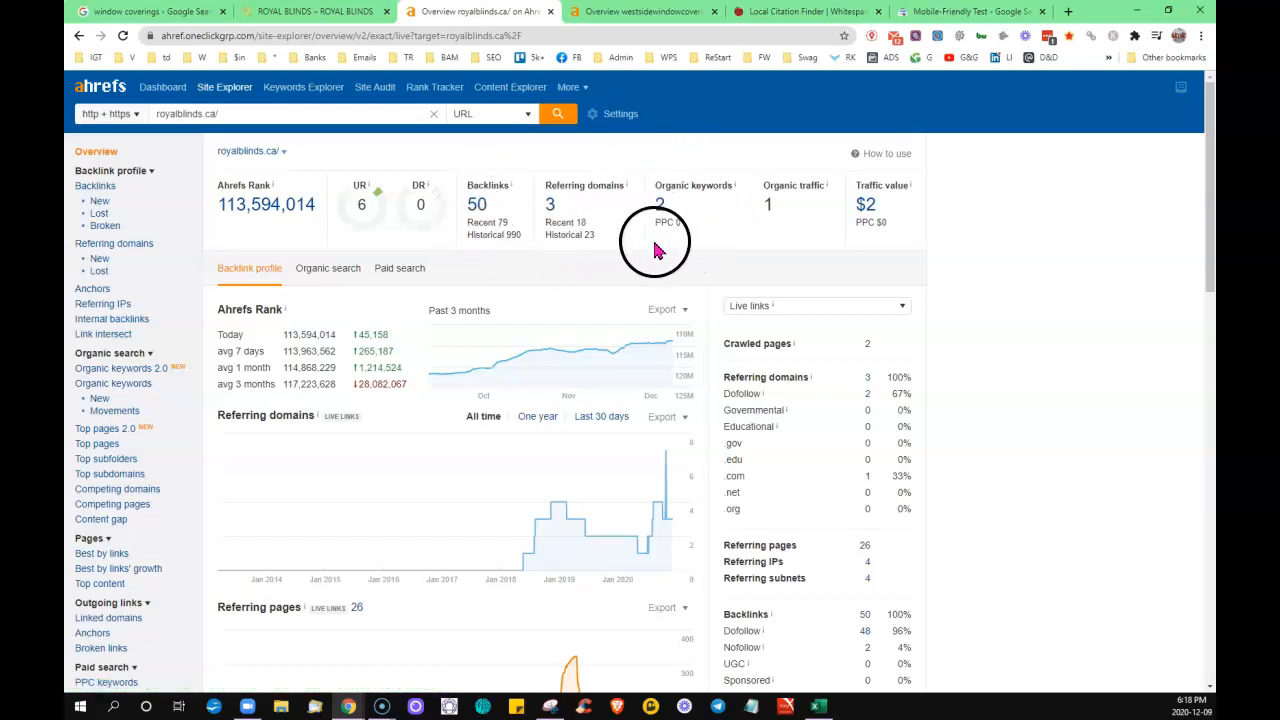
mouse_move(684, 244)
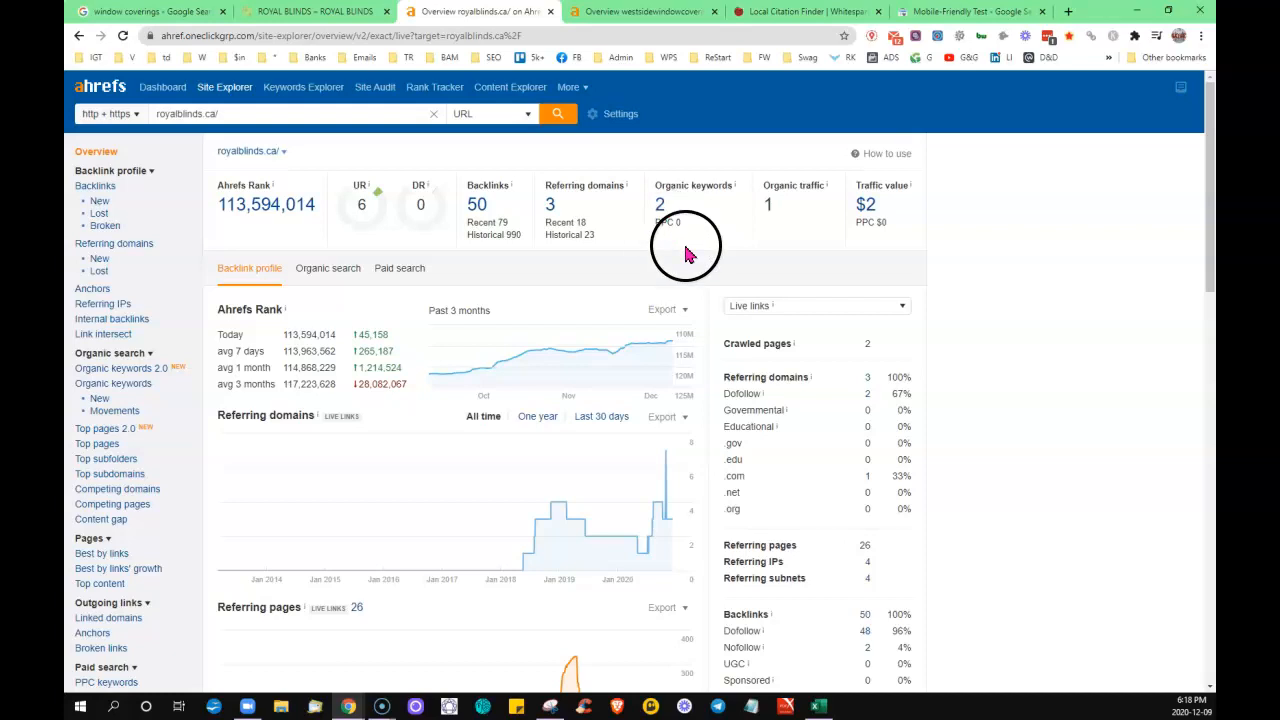
mouse_move(800, 204)
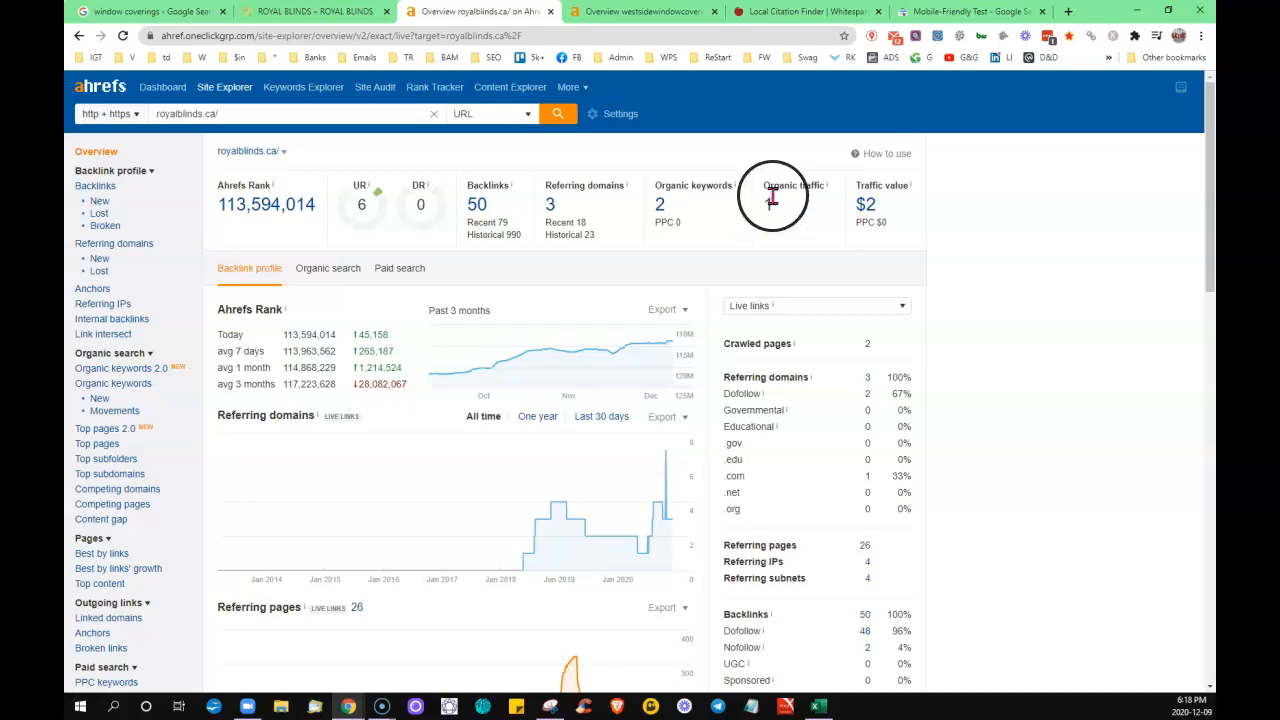
mouse_move(750, 240)
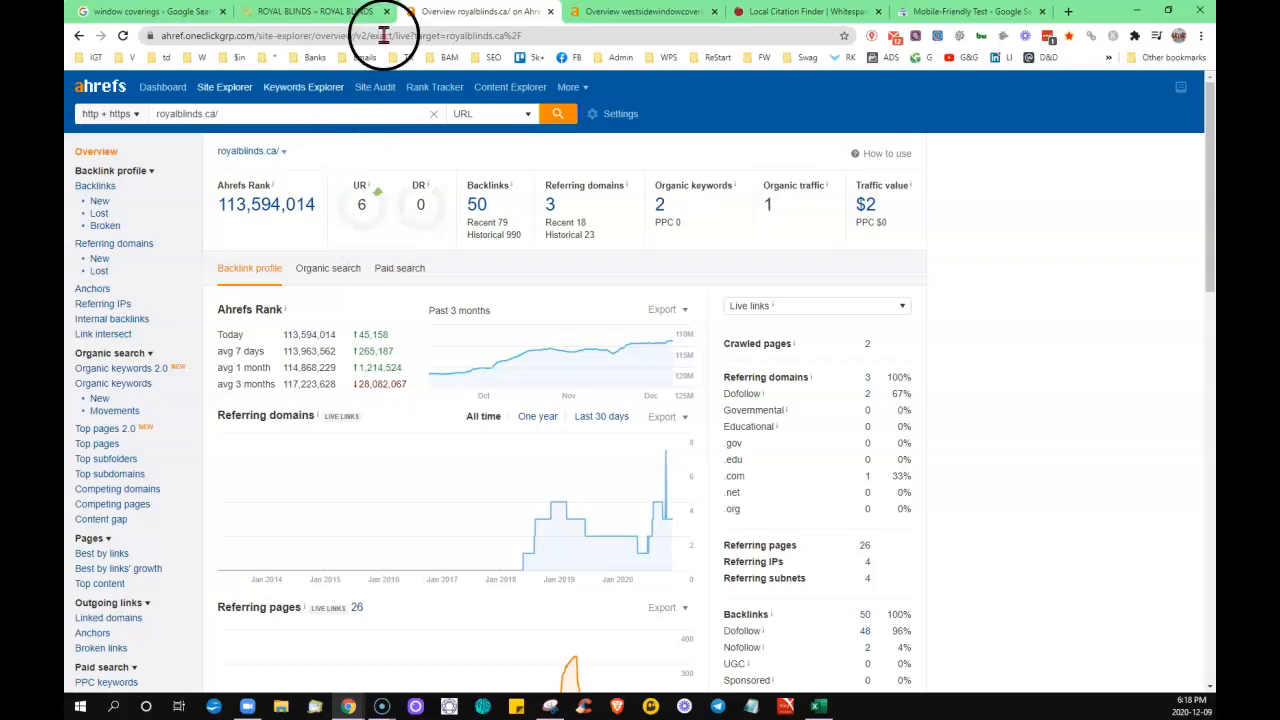
- Show westsidewindowcoverings.com's overview: 94 backlinks, 28 referring domains, 36 organic traffic
left_click(640, 12)
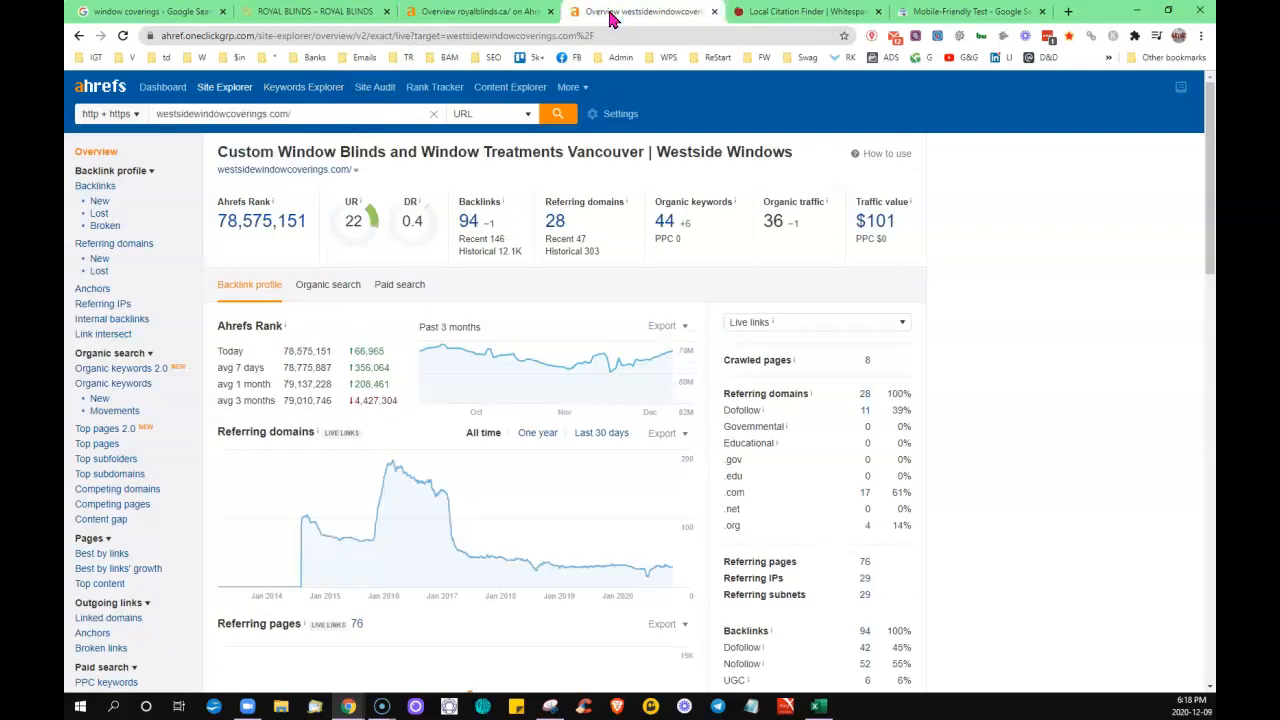
mouse_move(548, 344)
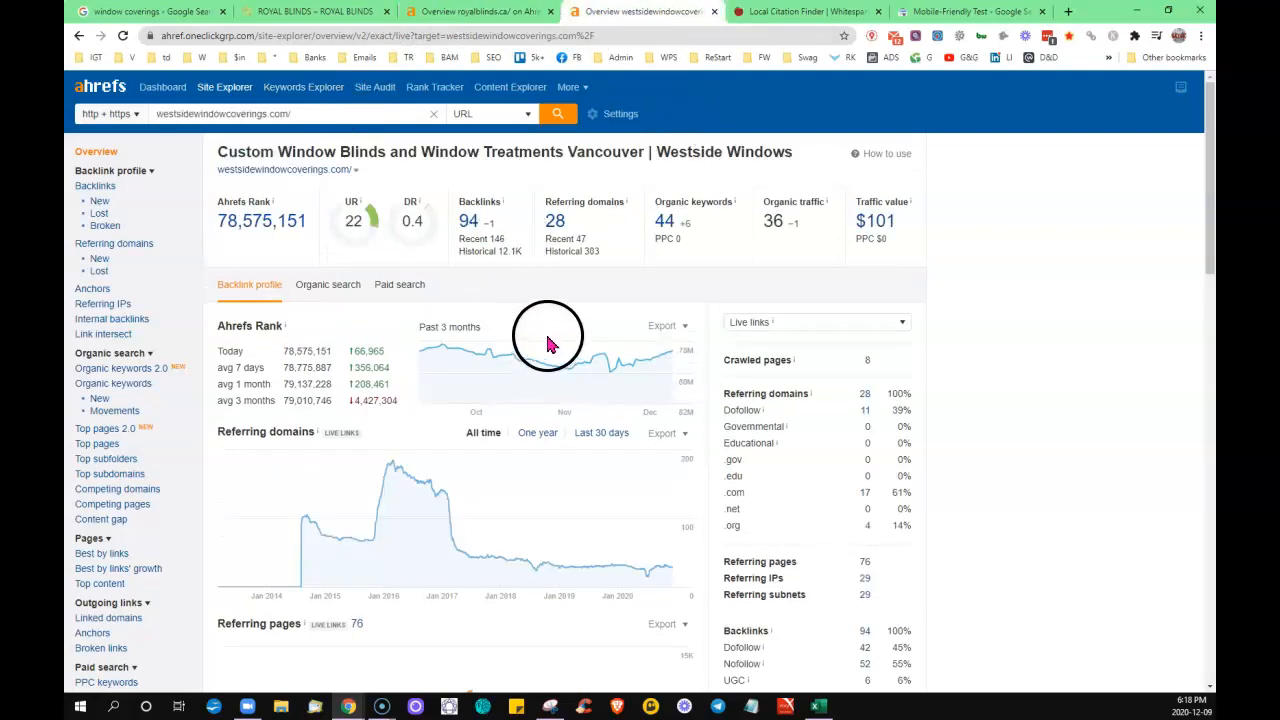
mouse_move(572, 242)
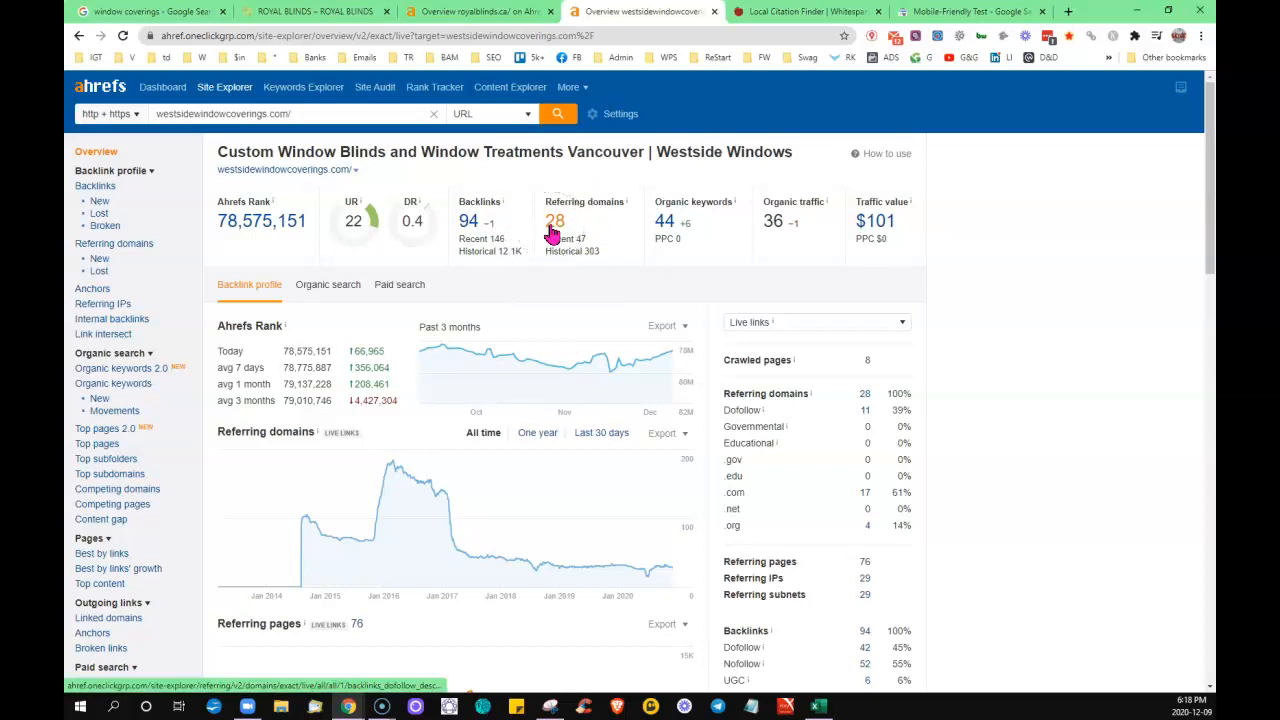
mouse_move(720, 262)
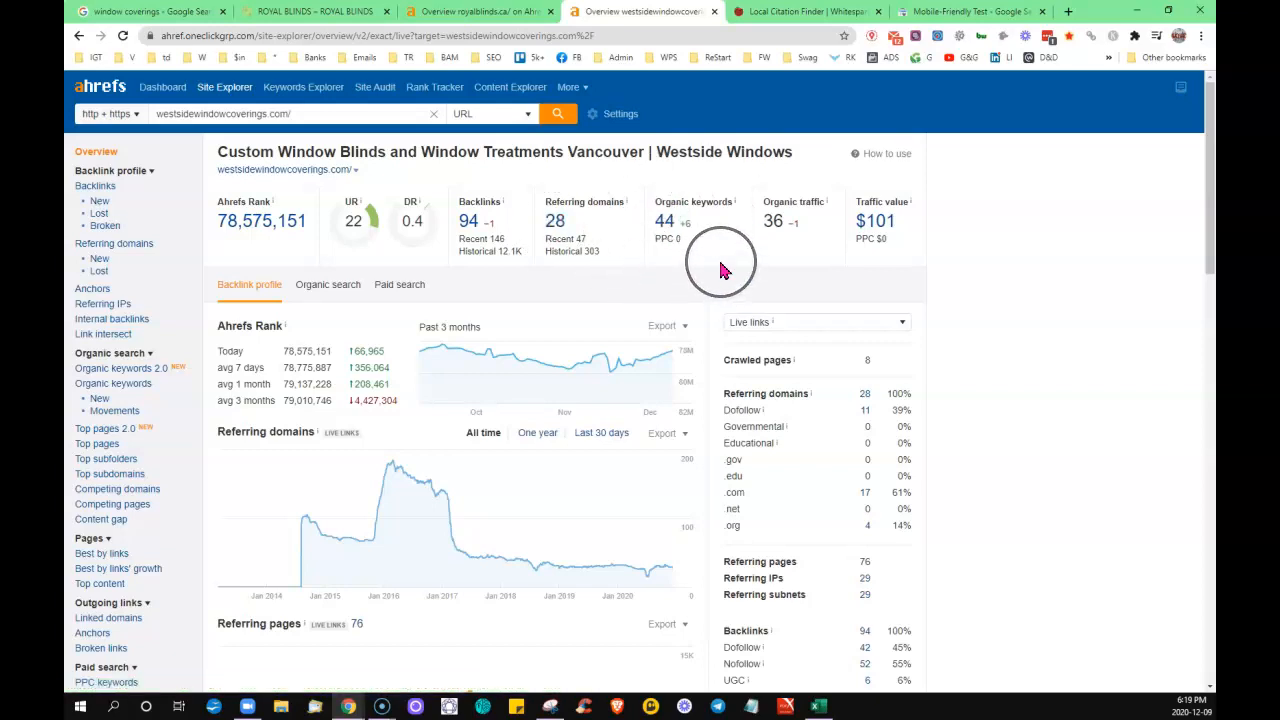
mouse_move(712, 270)
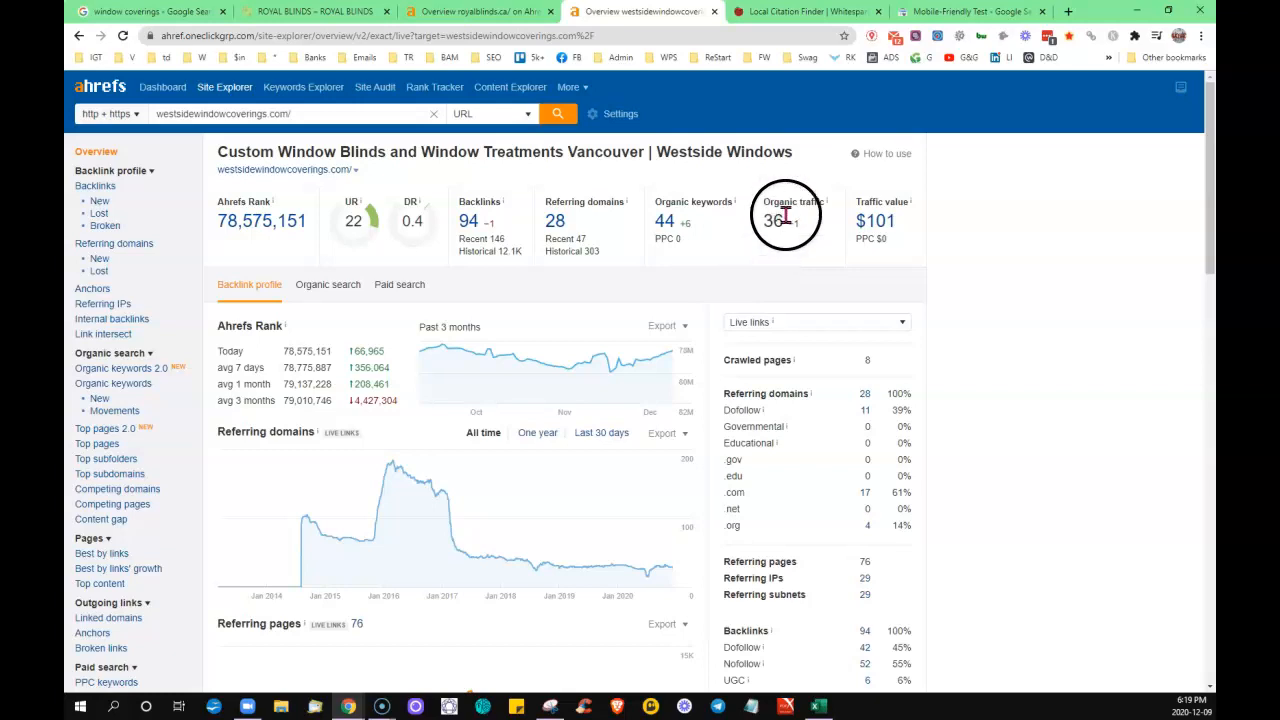
mouse_move(784, 262)
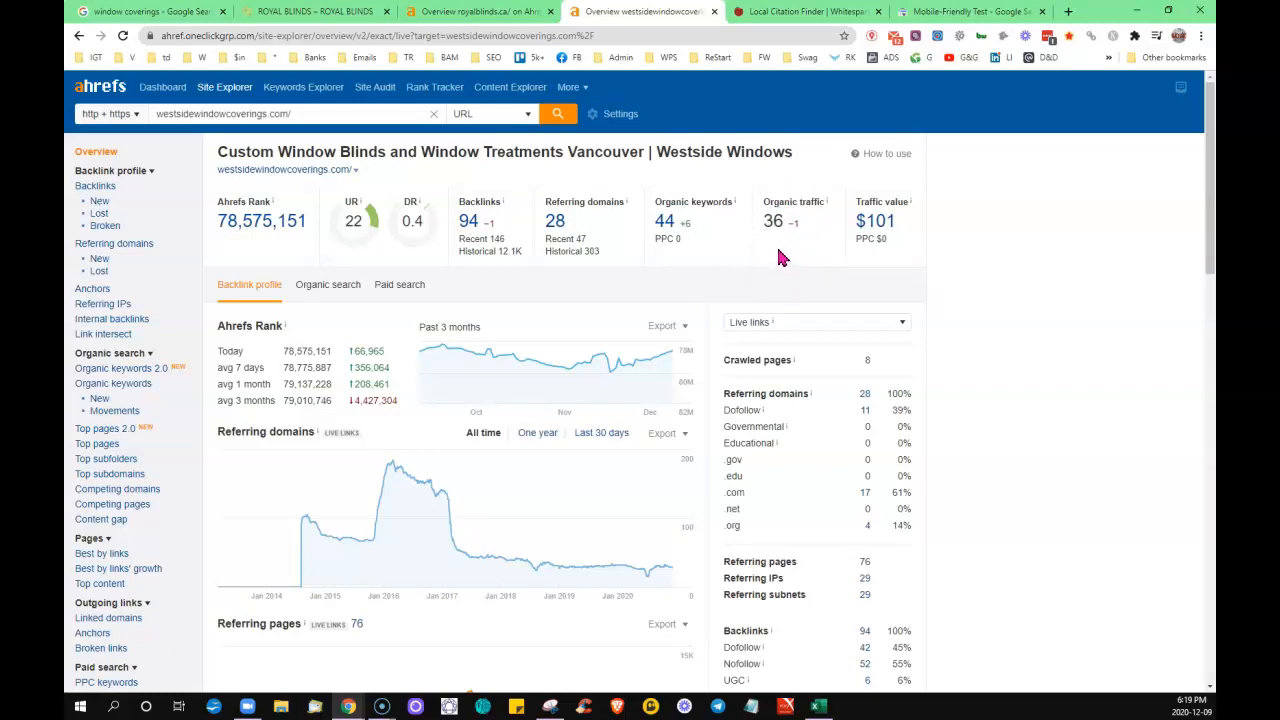
mouse_move(996, 256)
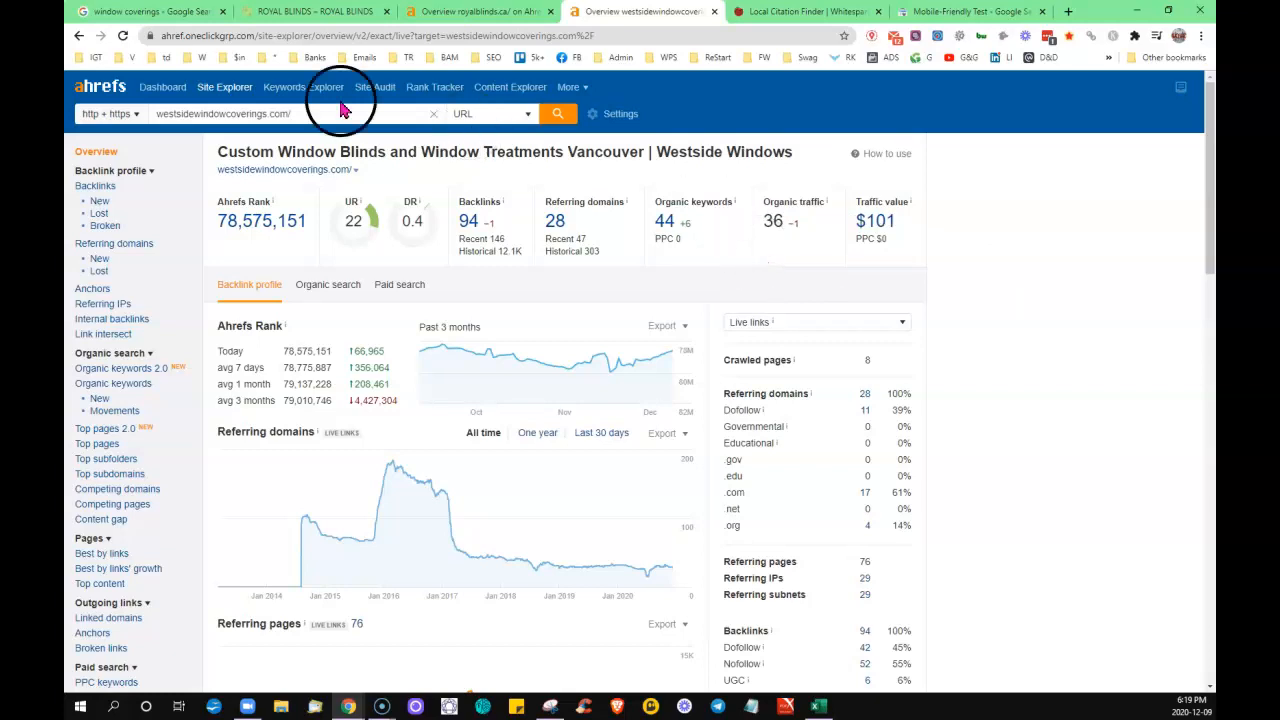
- Return to the window coverings results showing the Budget Blinds, Civic Blinds and Final Touch map pack
left_click(150, 12)
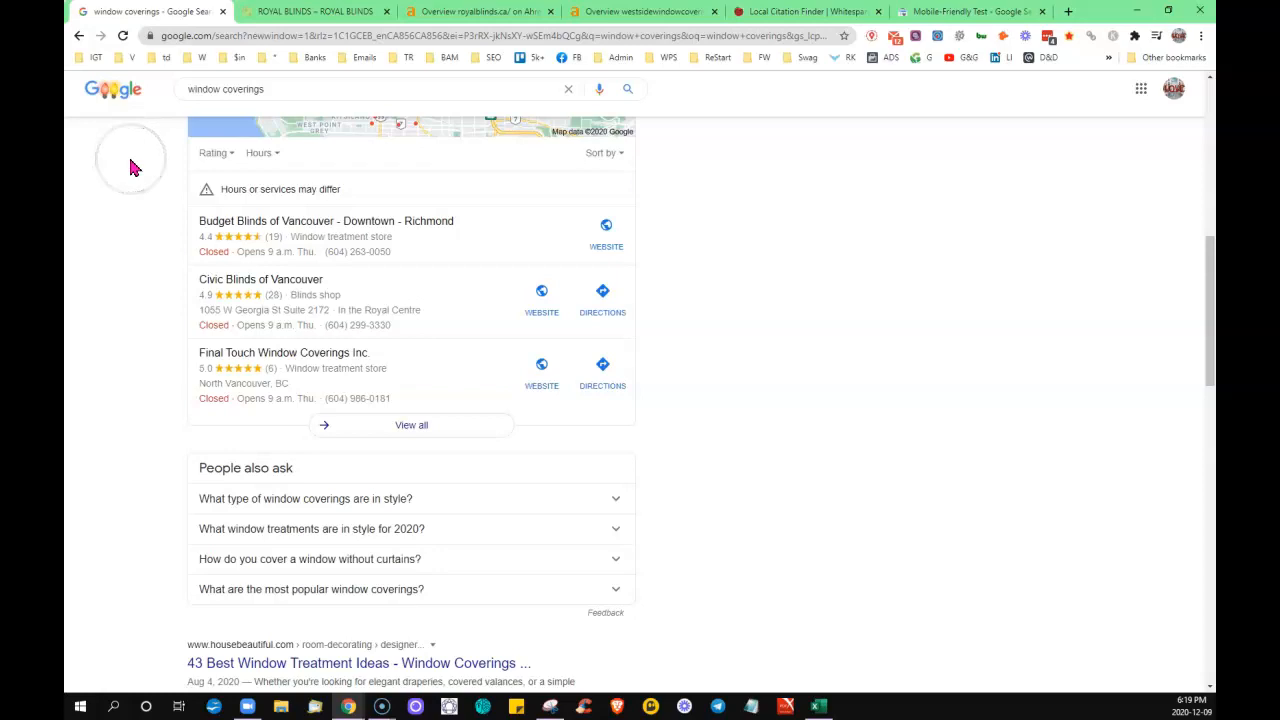
mouse_move(136, 204)
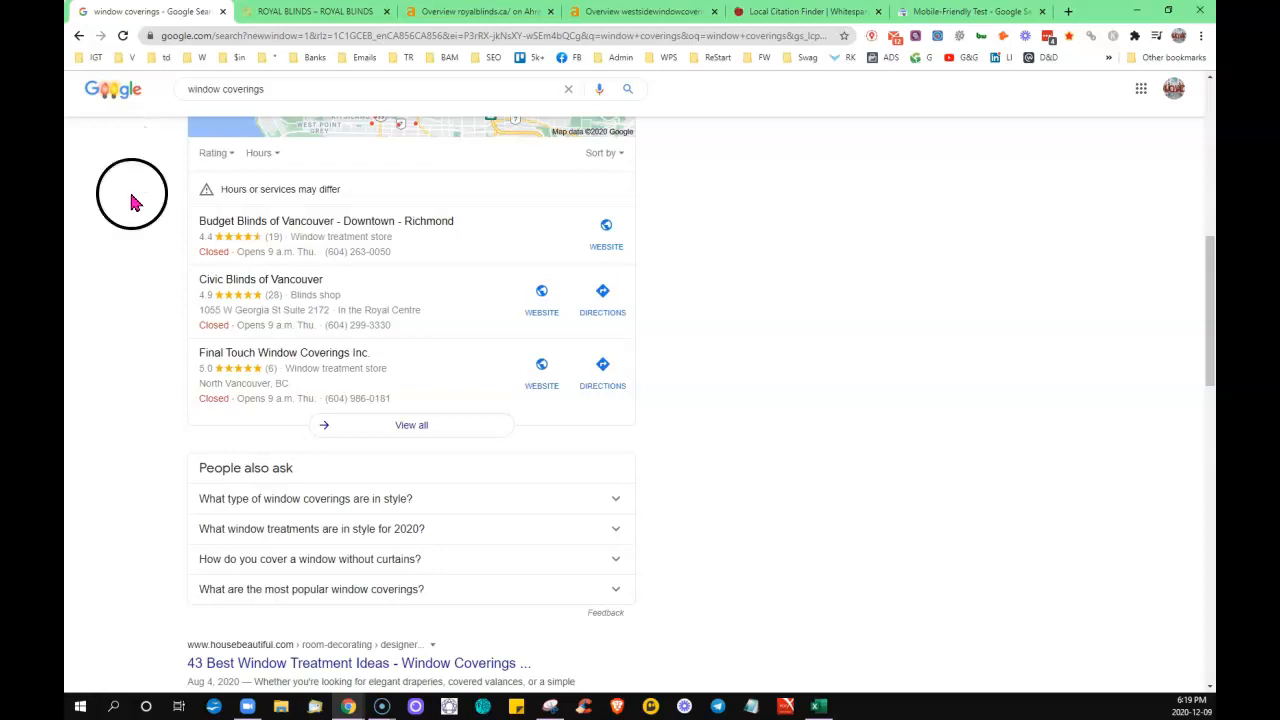
mouse_move(164, 244)
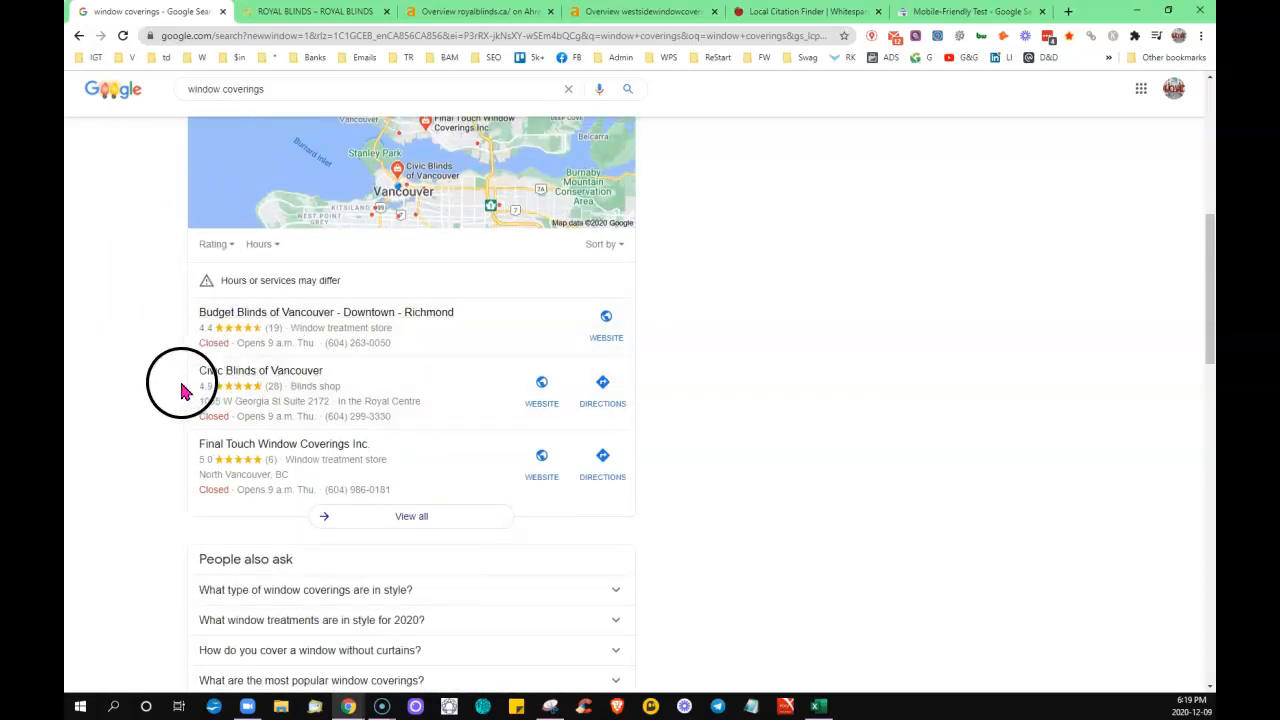
mouse_move(164, 410)
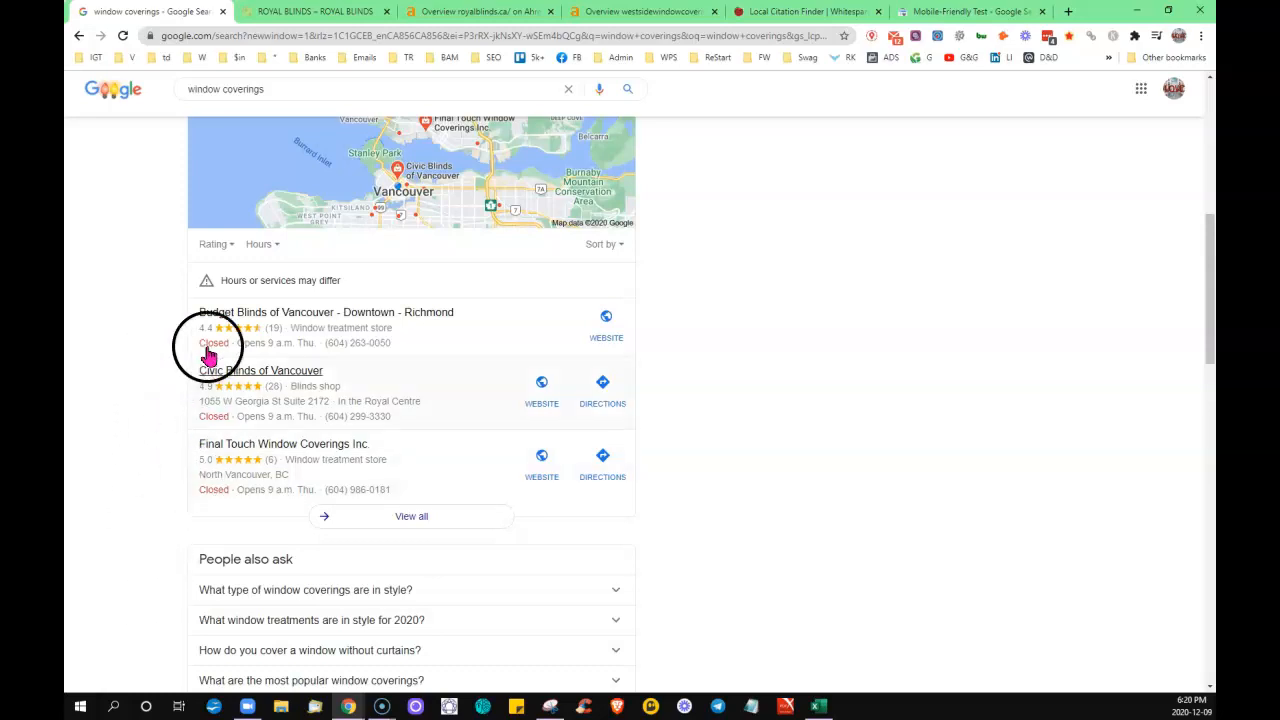
mouse_move(144, 450)
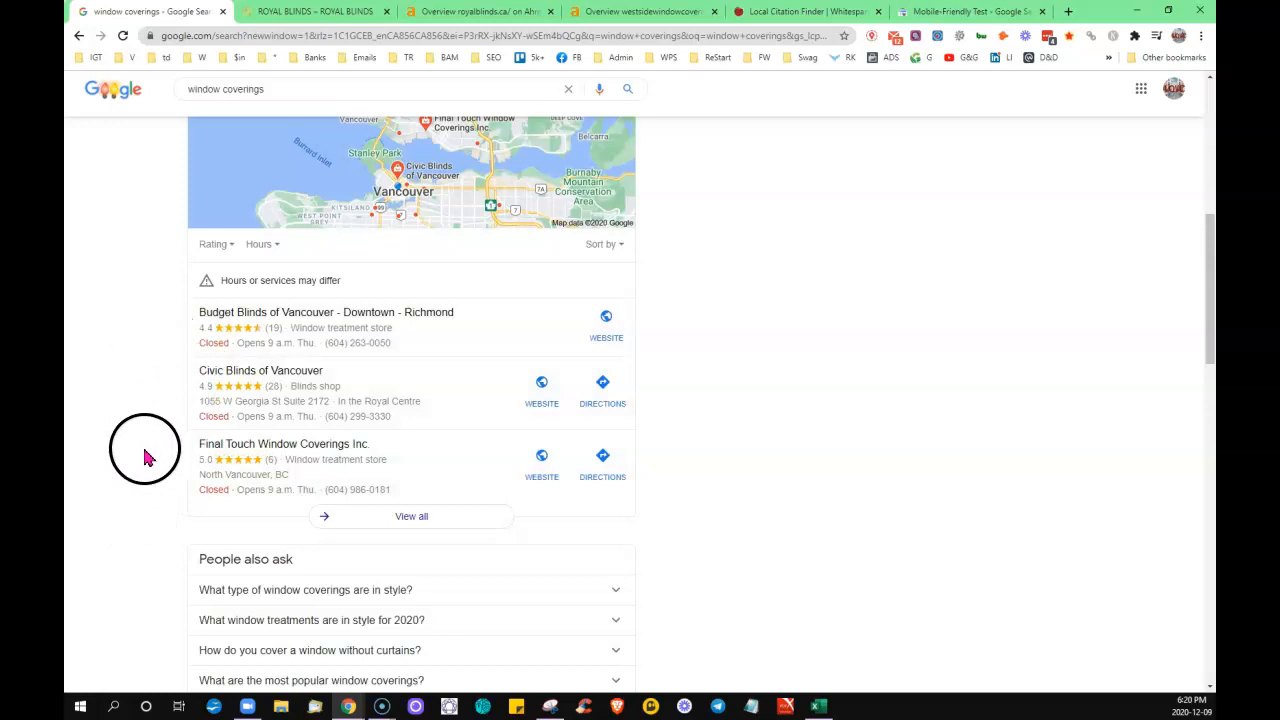
mouse_move(162, 336)
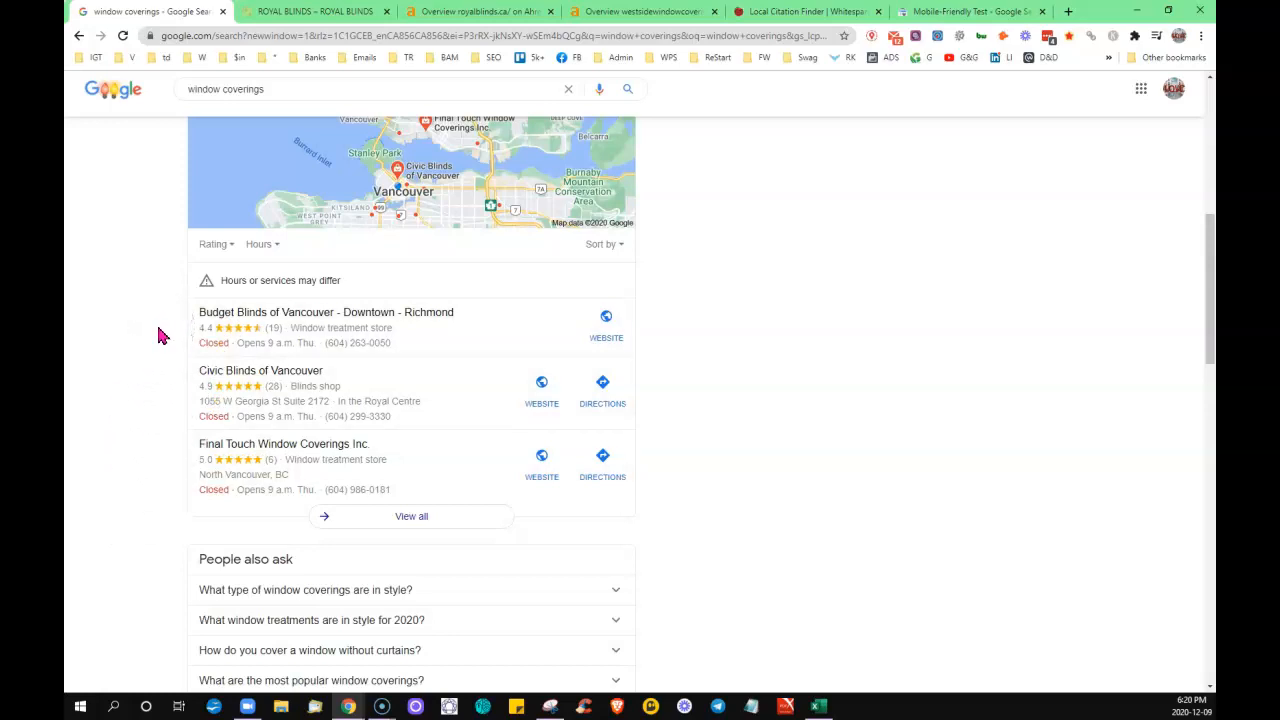